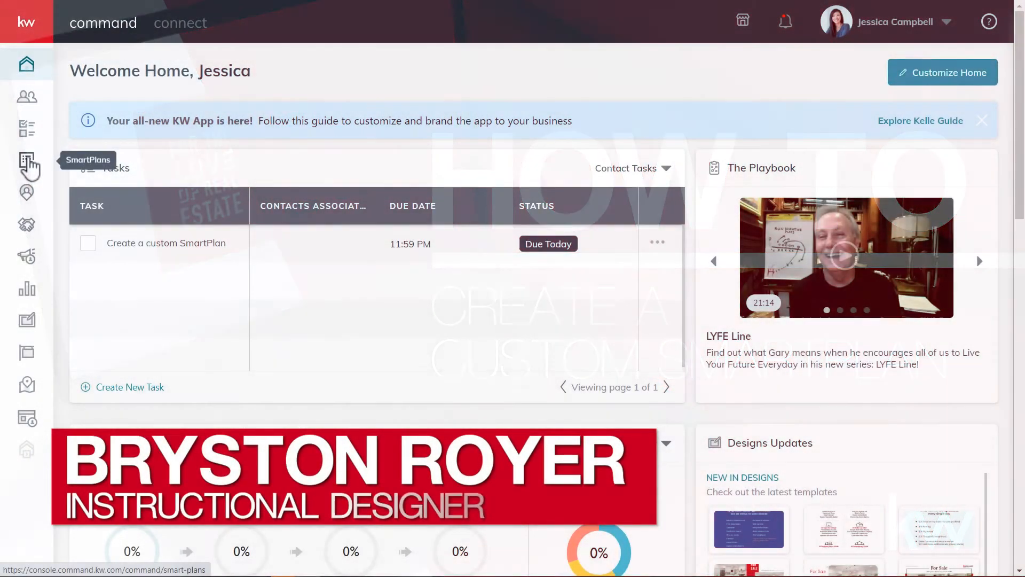
- Browse the SmartPlans library and create a first plan named '36'
{"action": "left_click", "coordinate": [27, 163]}
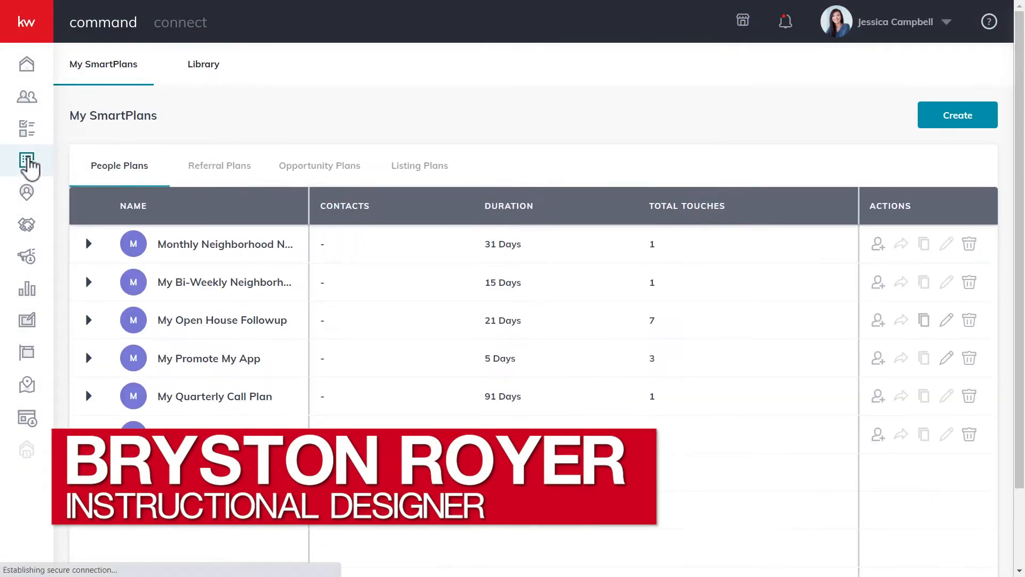
{"action": "left_click", "coordinate": [204, 64]}
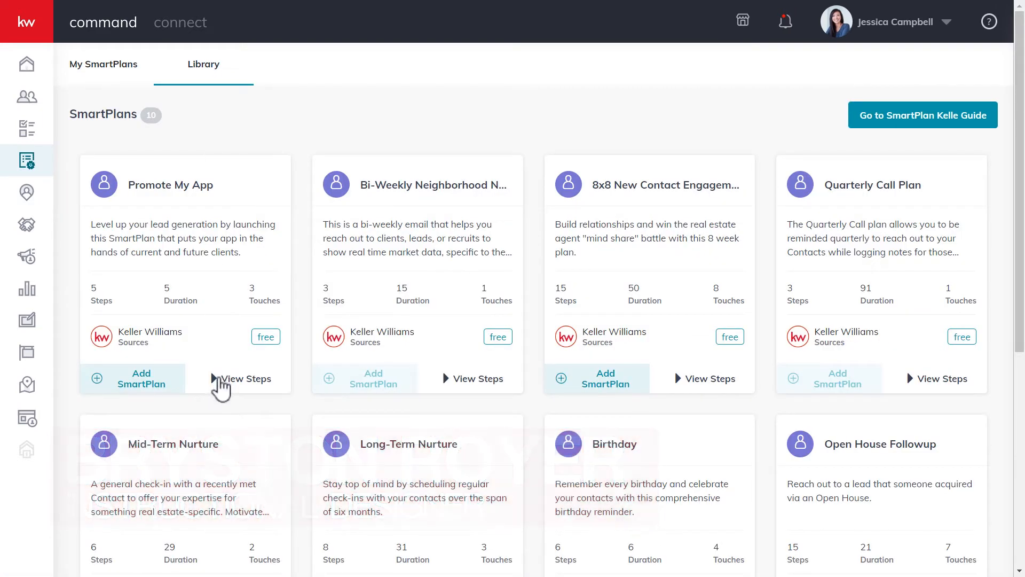
{"action": "left_click", "coordinate": [245, 378]}
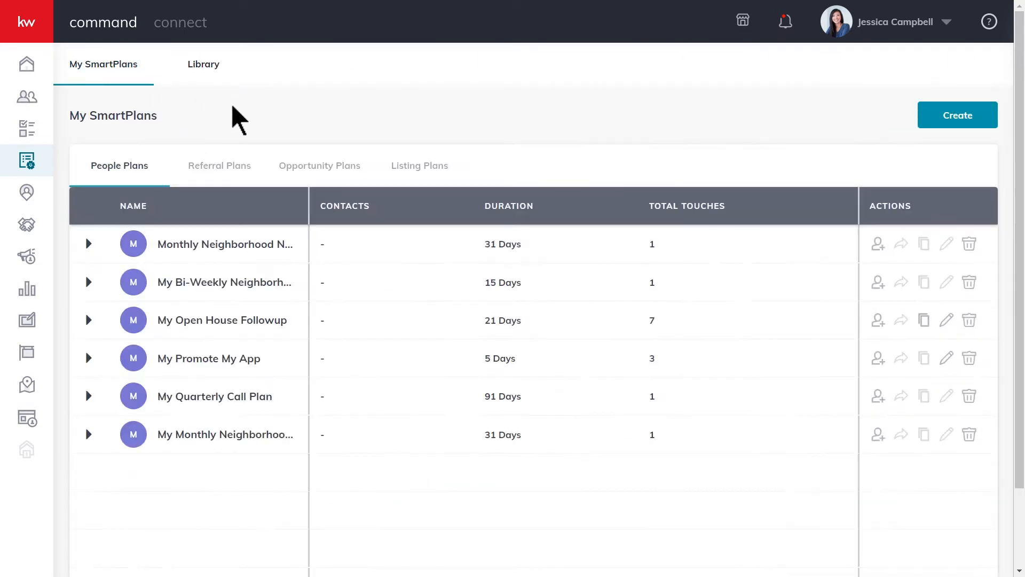
{"action": "left_click", "coordinate": [957, 115]}
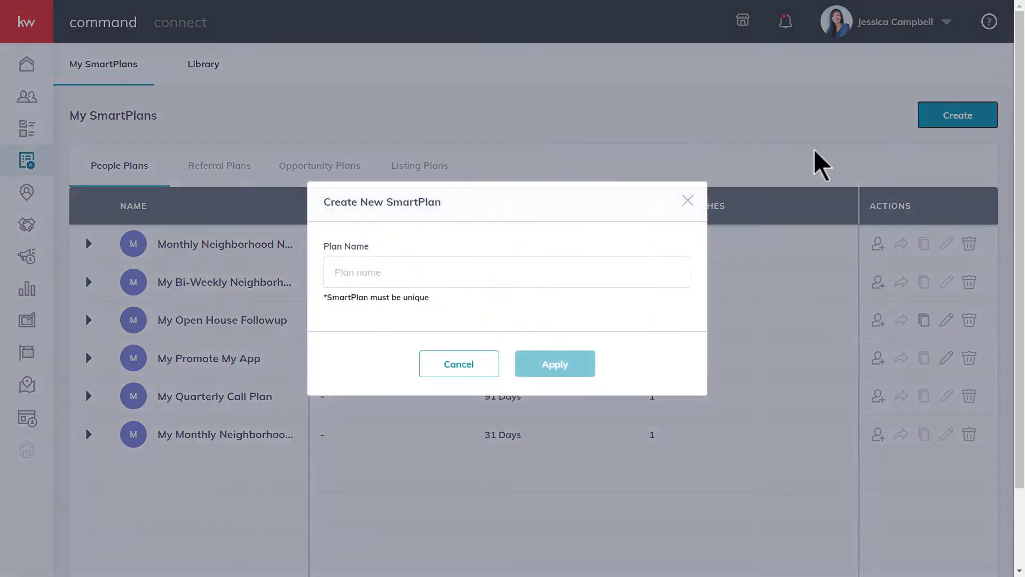
{"action": "type", "text": "36 to Connect"}
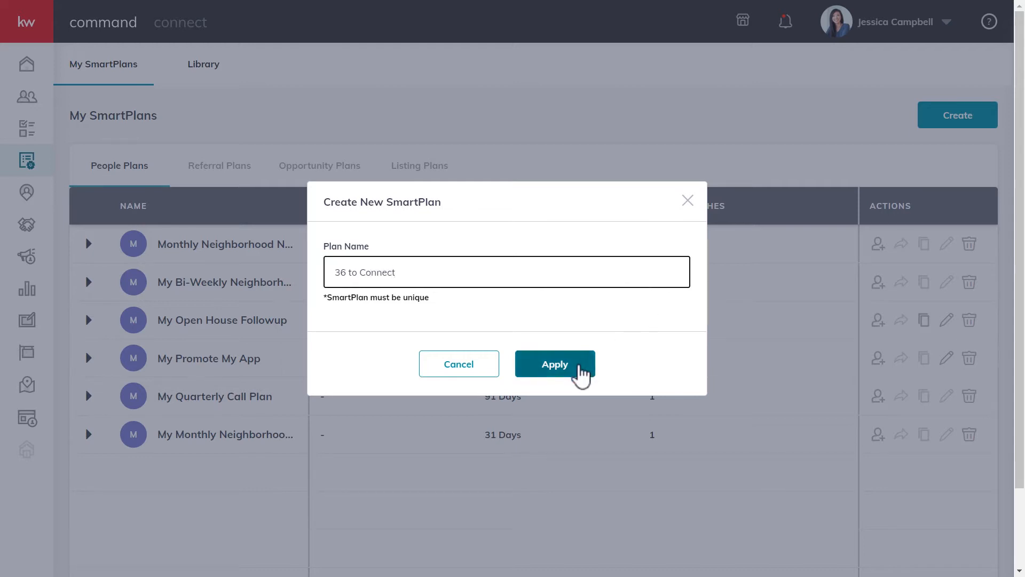
{"action": "left_click", "coordinate": [554, 364]}
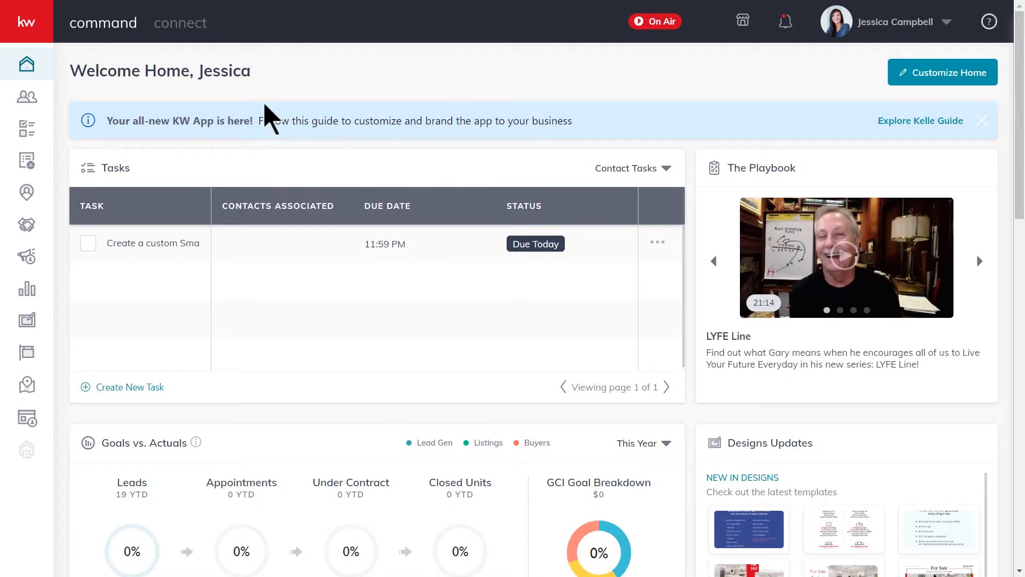
{"action": "mouse_move", "coordinate": [26, 64]}
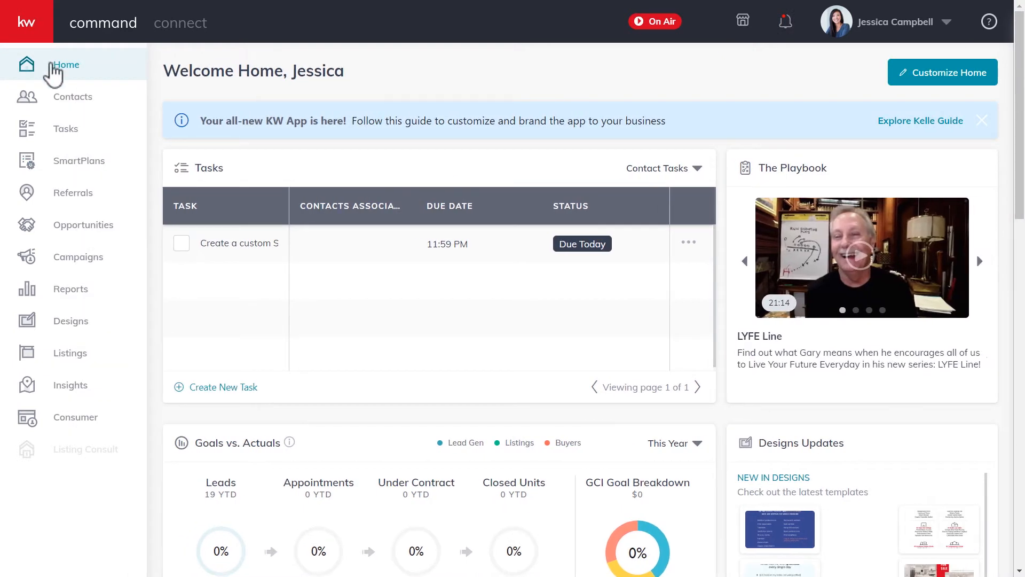
{"action": "mouse_move", "coordinate": [70, 170]}
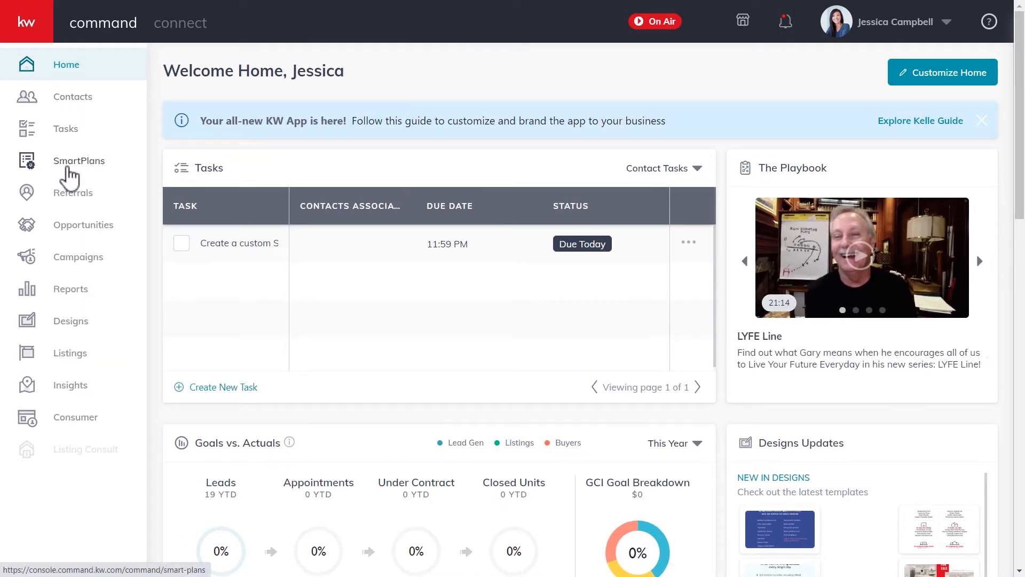
- Create a new SmartPlan named 'Custom SmartPlan' from the SmartPlans page
{"action": "left_click", "coordinate": [79, 160]}
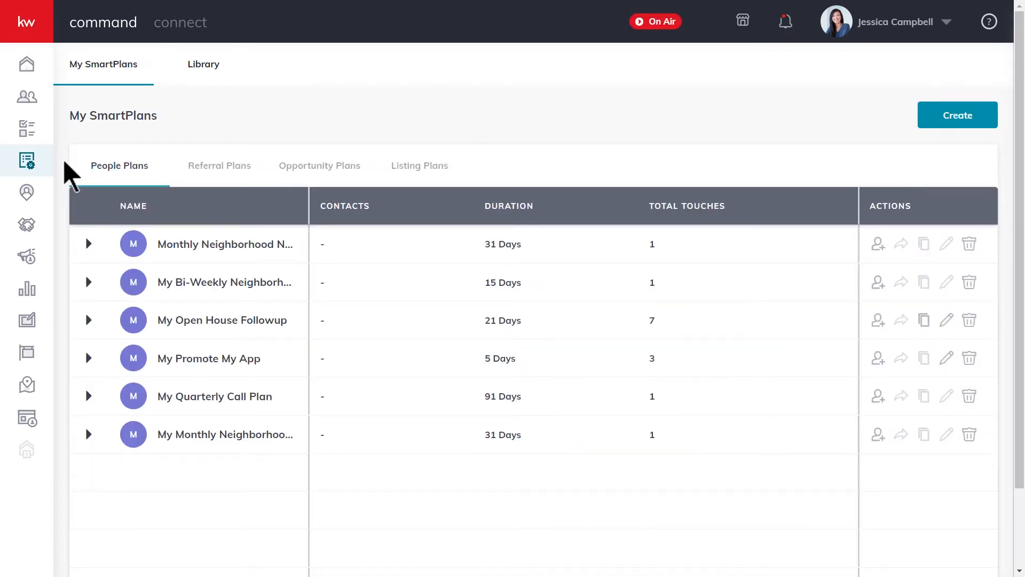
{"action": "mouse_move", "coordinate": [746, 121]}
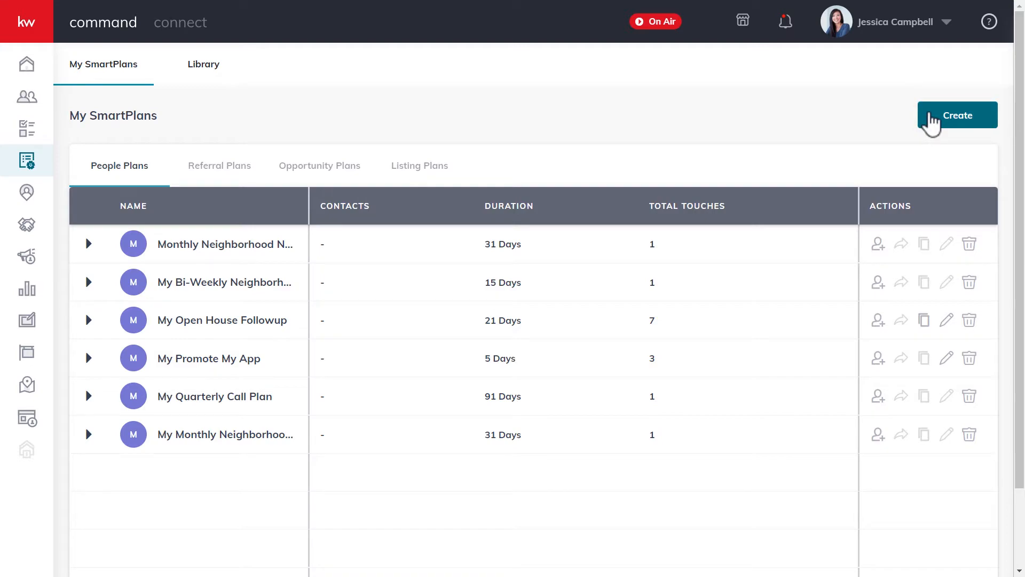
{"action": "left_click", "coordinate": [956, 116]}
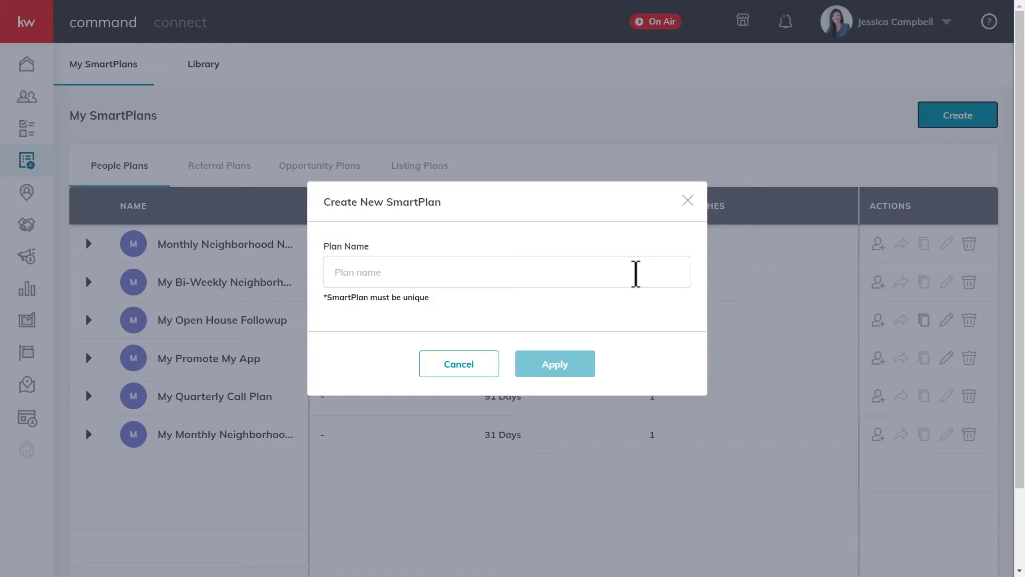
{"action": "type", "text": "Custom SmartPlan"}
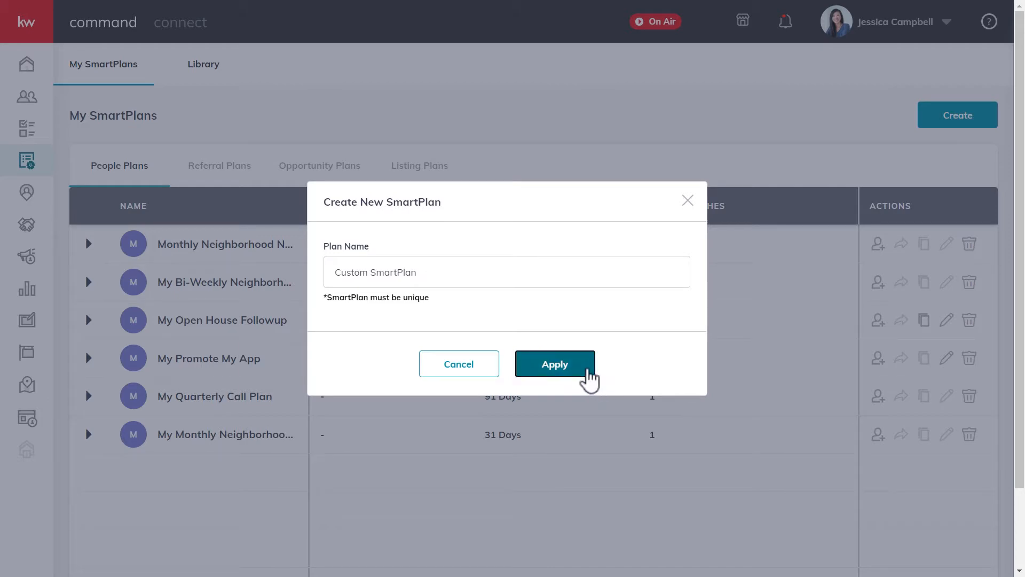
{"action": "left_click", "coordinate": [554, 364]}
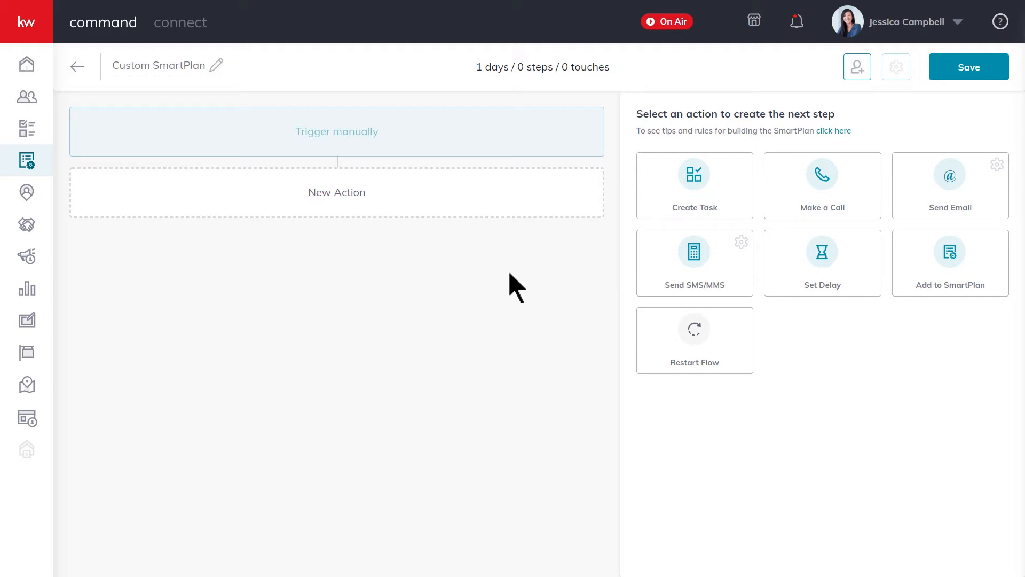
{"action": "mouse_move", "coordinate": [482, 211]}
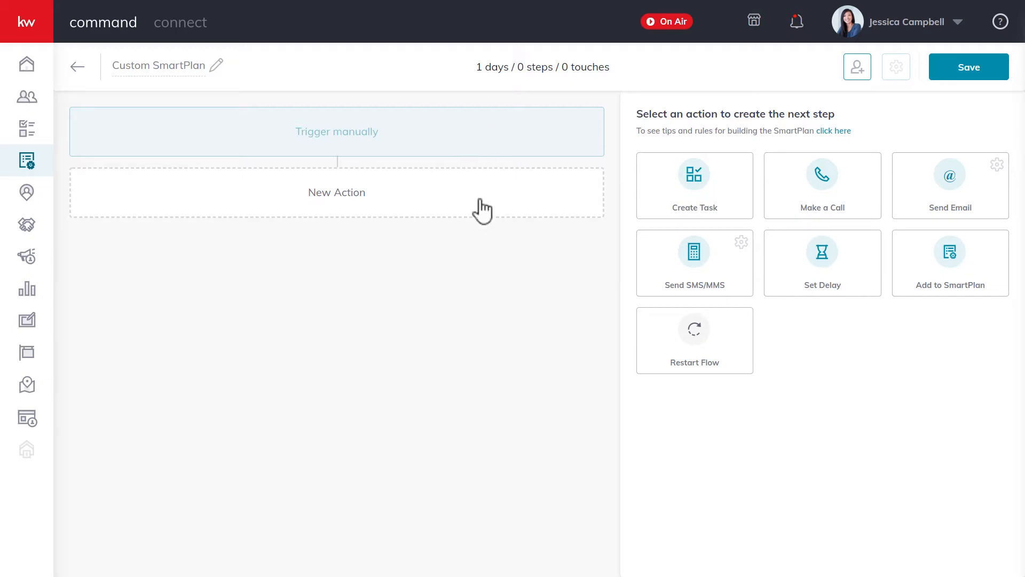
{"action": "mouse_move", "coordinate": [492, 258]}
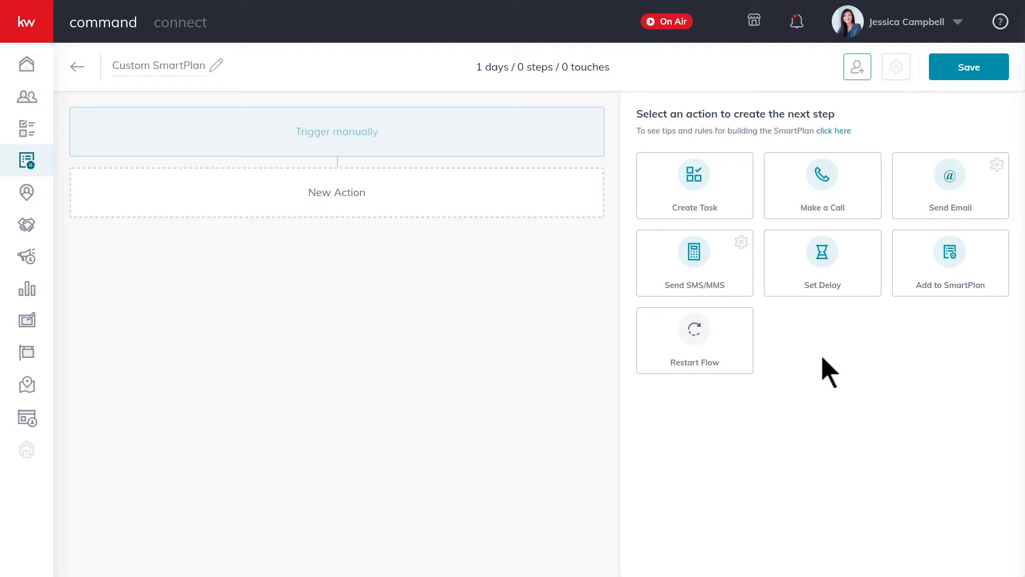
{"action": "mouse_move", "coordinate": [769, 268]}
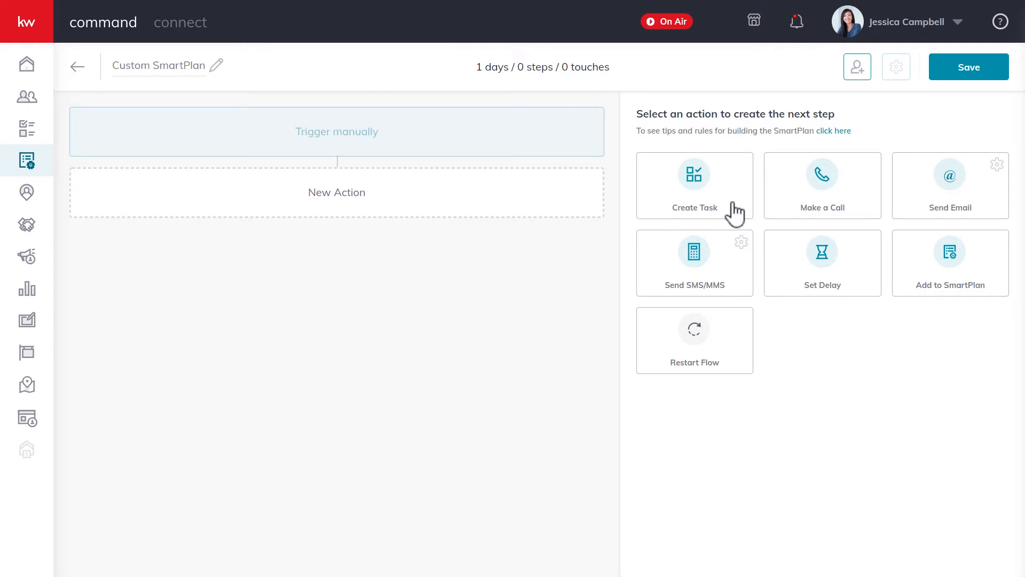
- Add a Create Task step and name the task 'Call'
{"action": "left_click", "coordinate": [694, 185]}
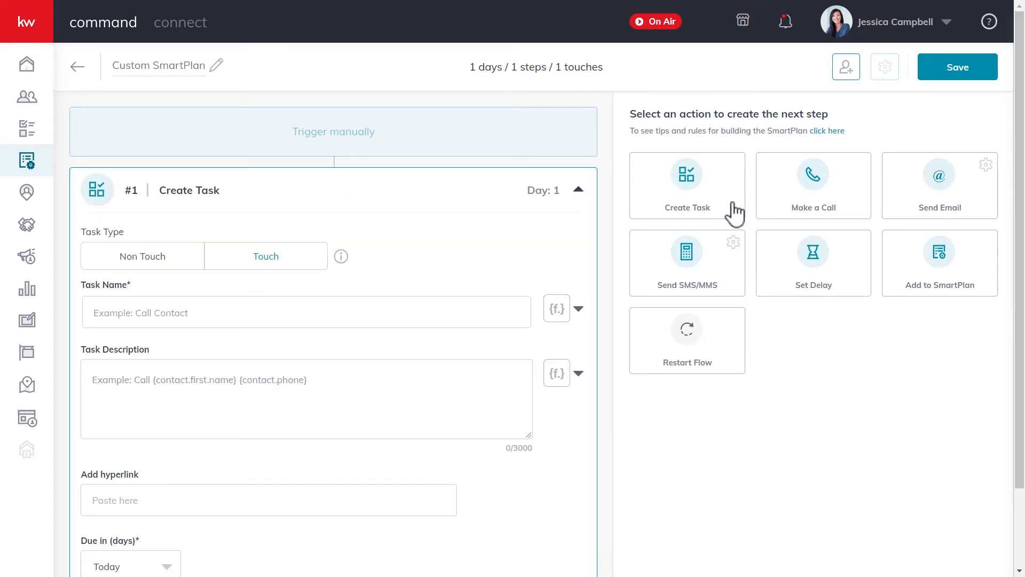
{"action": "mouse_move", "coordinate": [490, 258]}
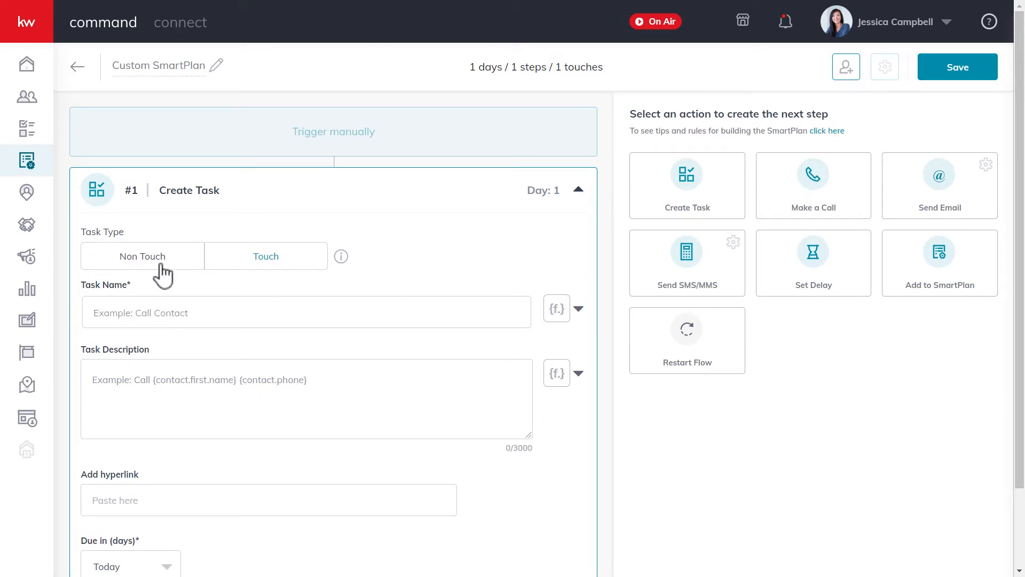
{"action": "left_click", "coordinate": [266, 255]}
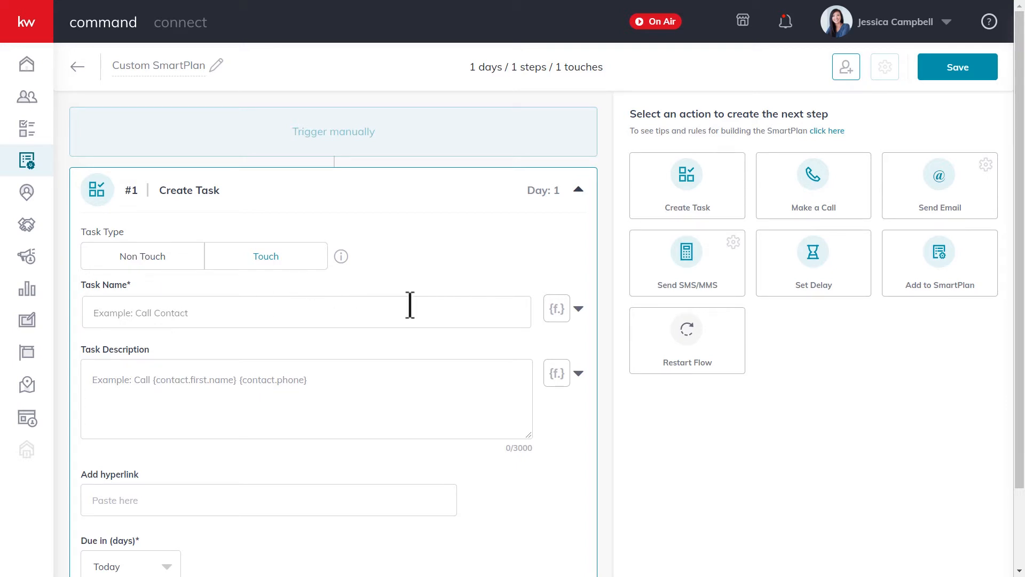
{"action": "left_click", "coordinate": [306, 312]}
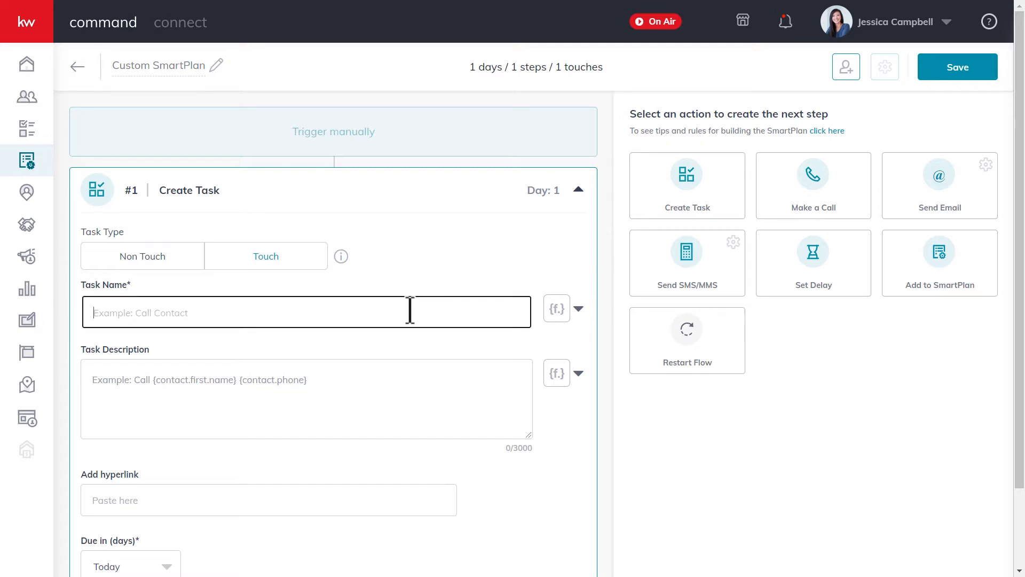
{"action": "type", "text": "Call"}
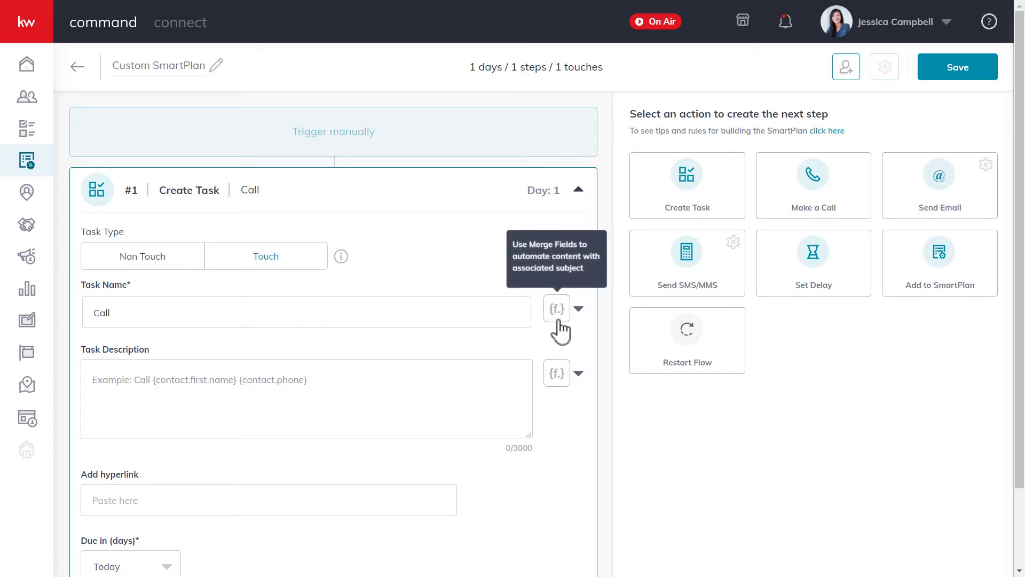
{"action": "mouse_move", "coordinate": [560, 325]}
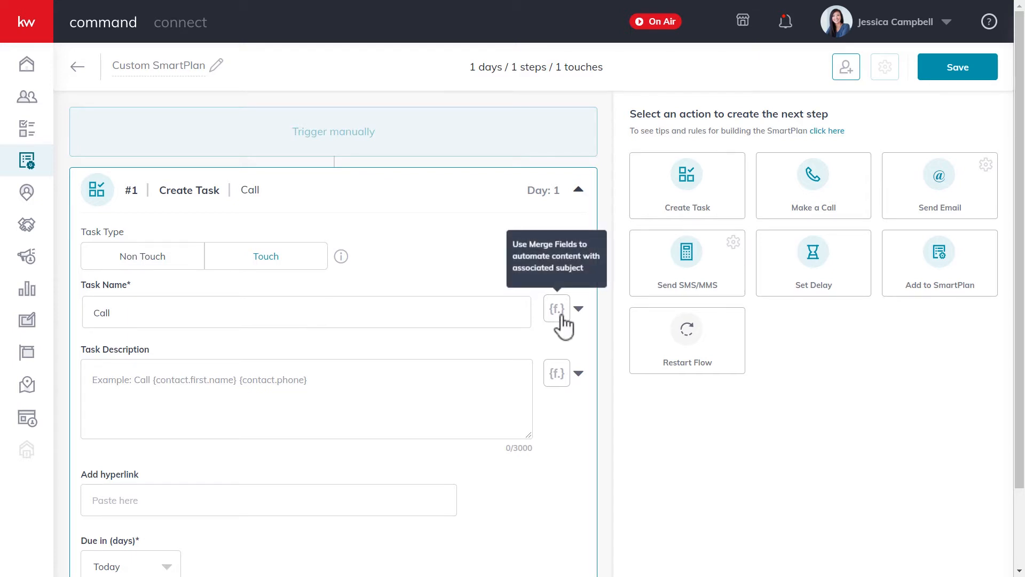
- Insert the contact.first.name merge field into both the task name and description
{"action": "left_click", "coordinate": [556, 308]}
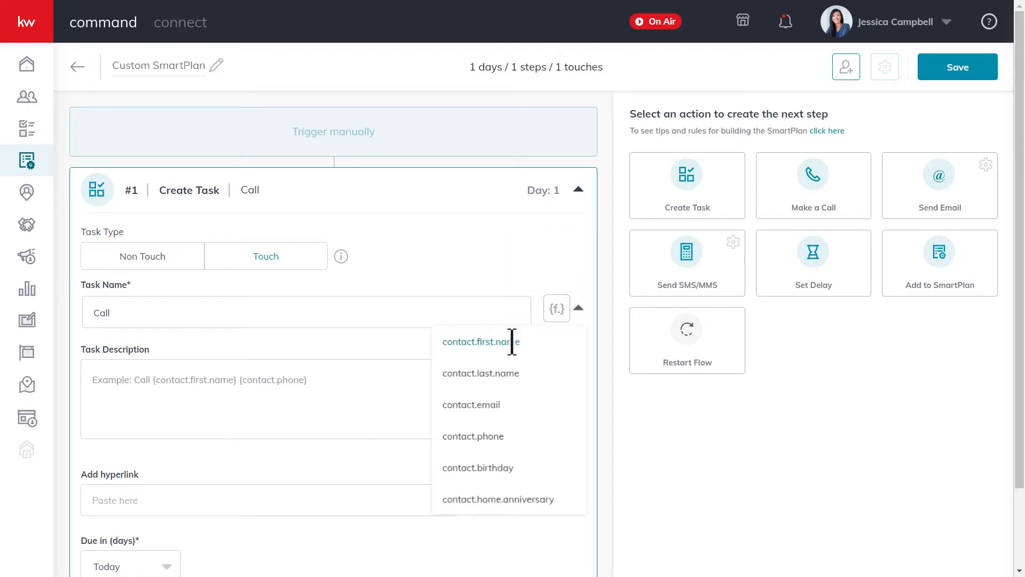
{"action": "left_click", "coordinate": [480, 341]}
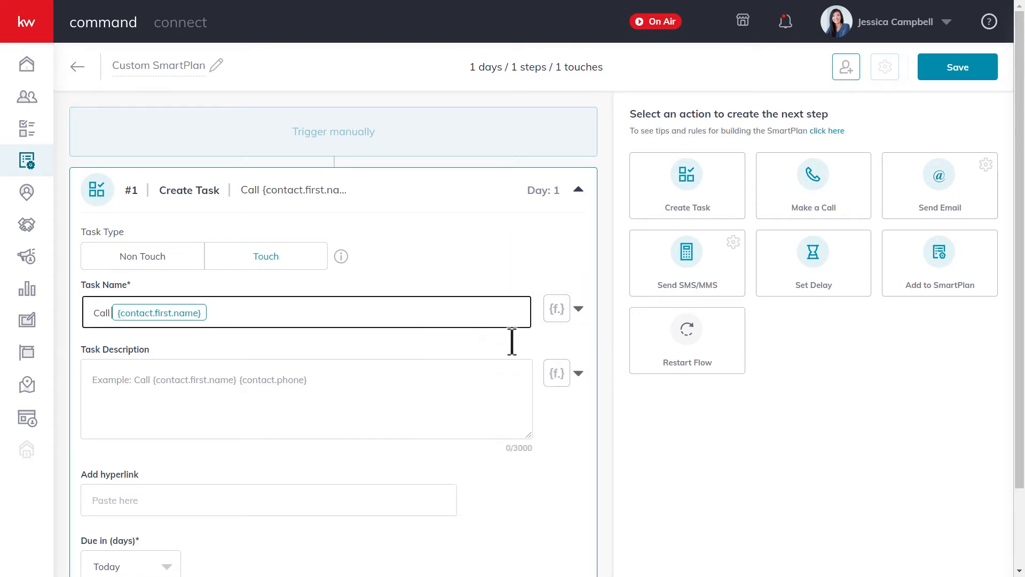
{"action": "mouse_move", "coordinate": [467, 345]}
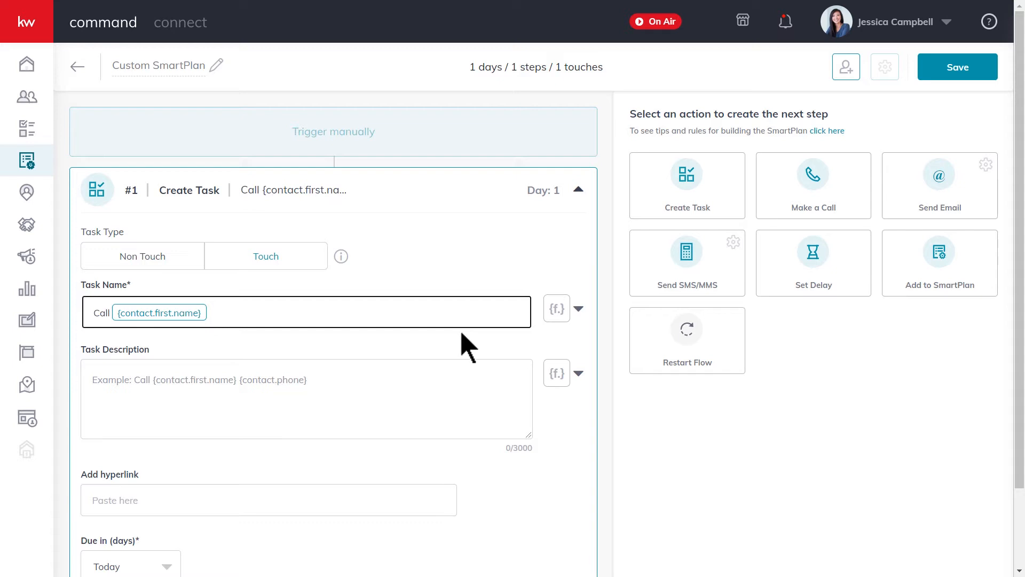
{"action": "mouse_move", "coordinate": [152, 343]}
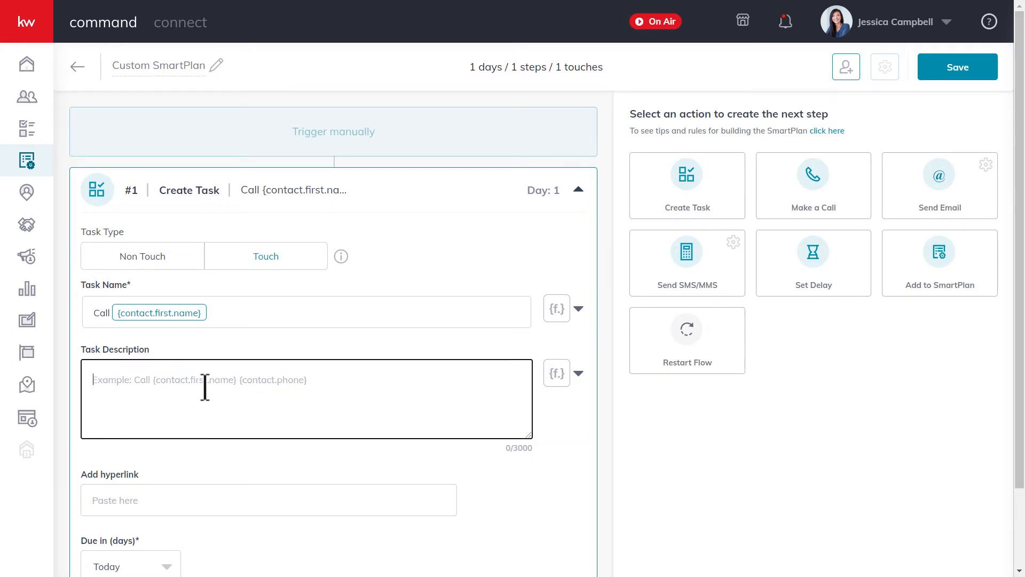
{"action": "mouse_move", "coordinate": [561, 408]}
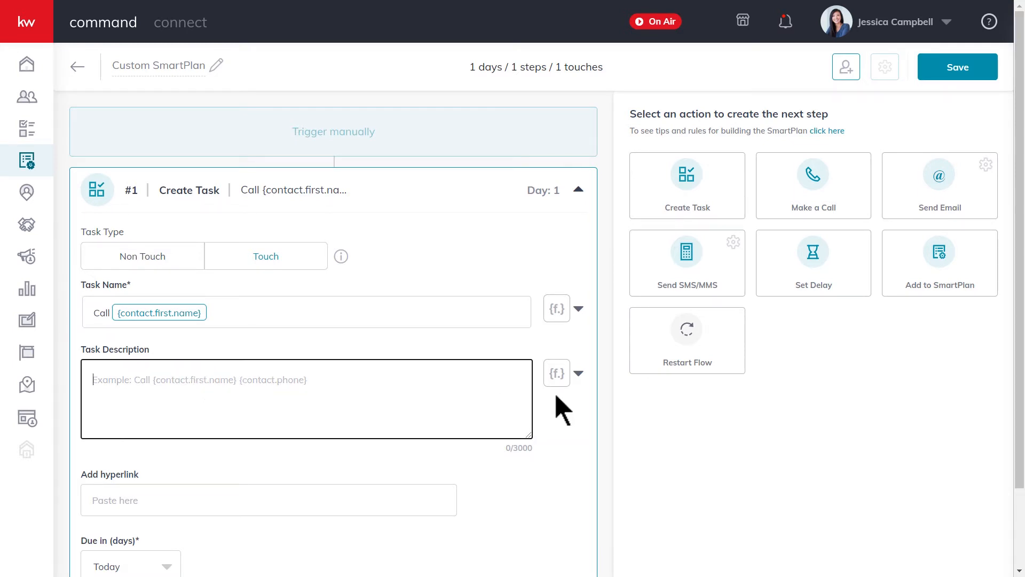
{"action": "left_click", "coordinate": [557, 373]}
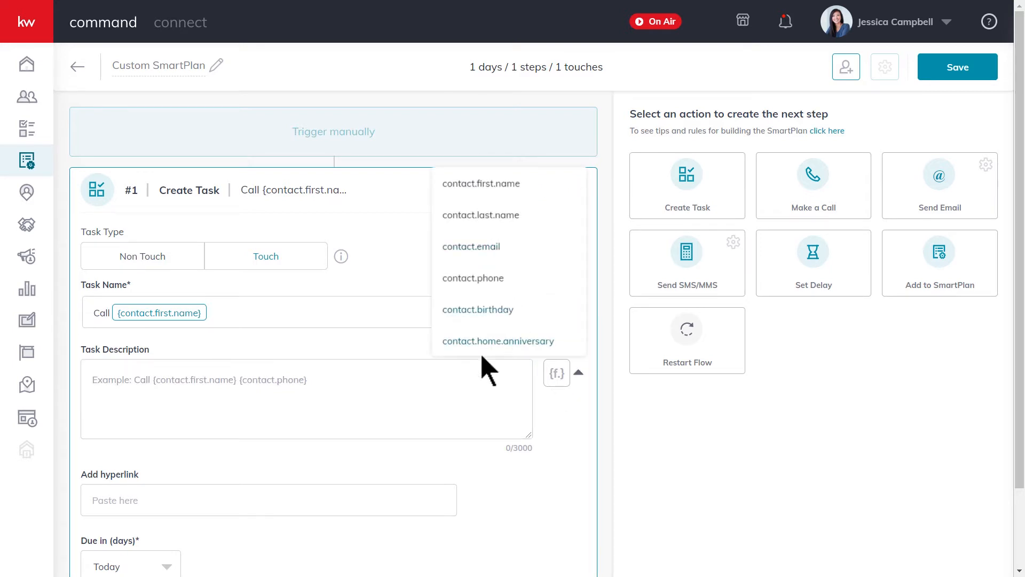
{"action": "left_click", "coordinate": [480, 184]}
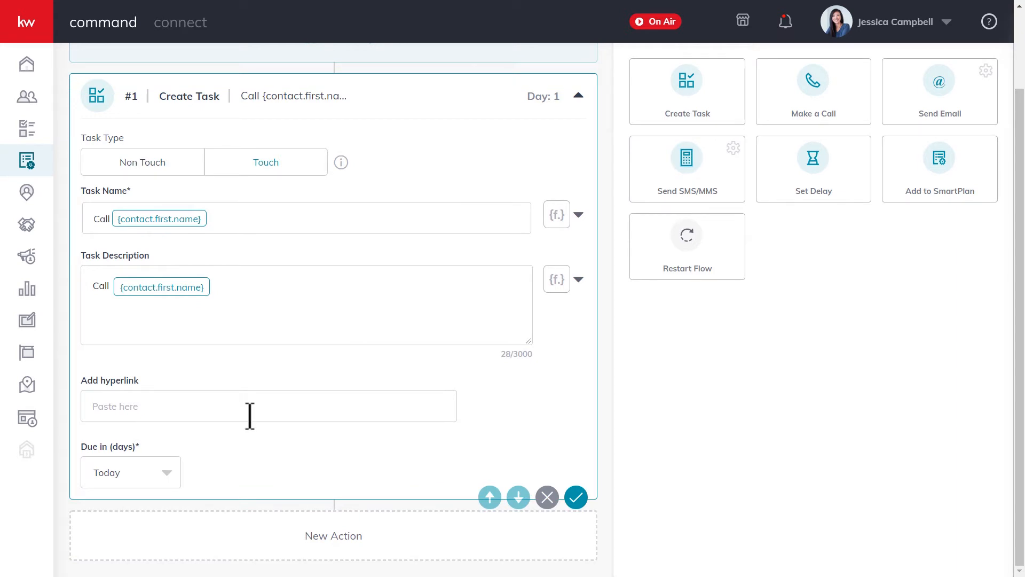
- Make the Call task due in 1 day and save the task step
{"action": "left_click", "coordinate": [131, 472]}
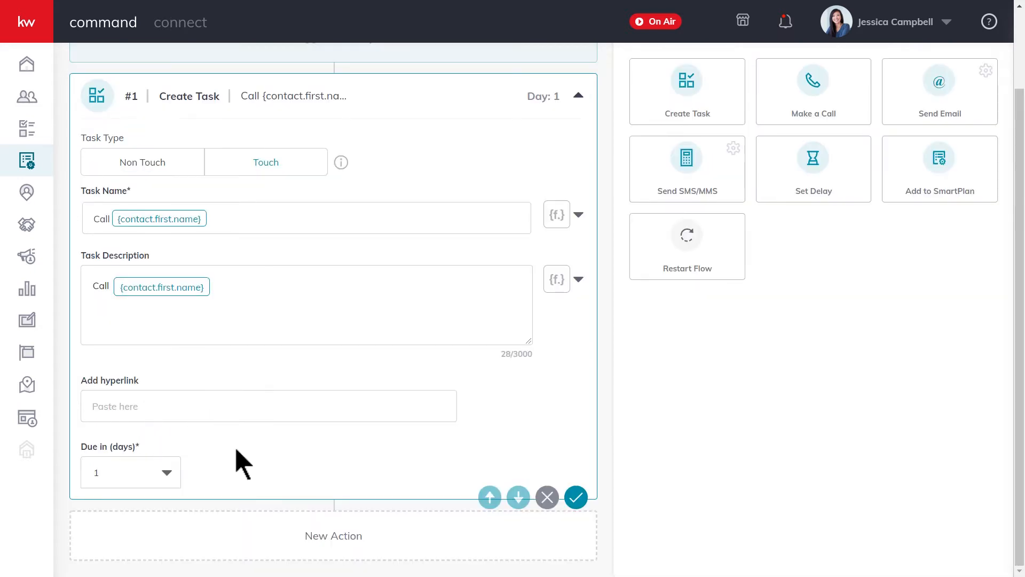
{"action": "mouse_move", "coordinate": [554, 438]}
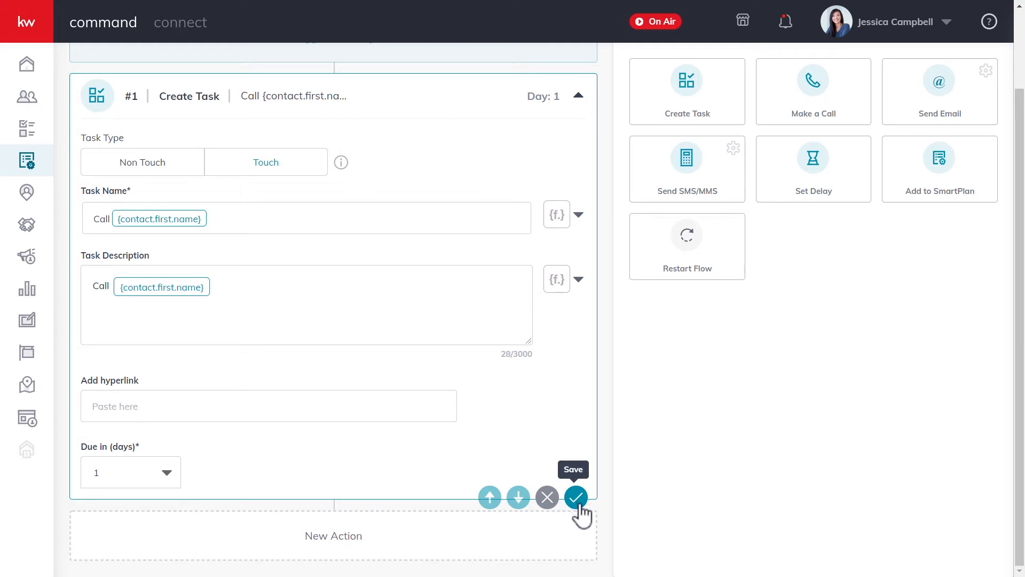
{"action": "left_click", "coordinate": [575, 497]}
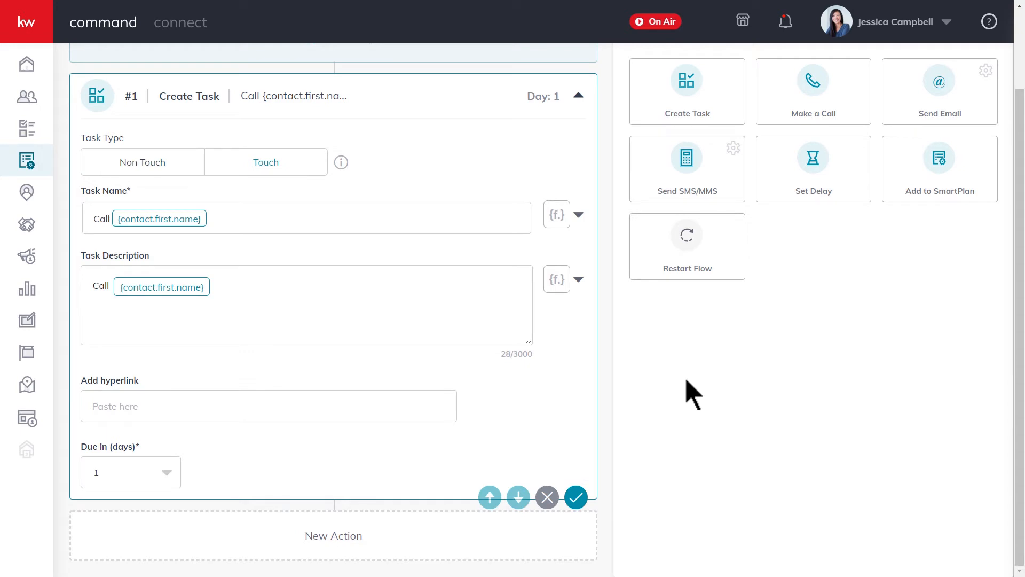
{"action": "mouse_move", "coordinate": [831, 208]}
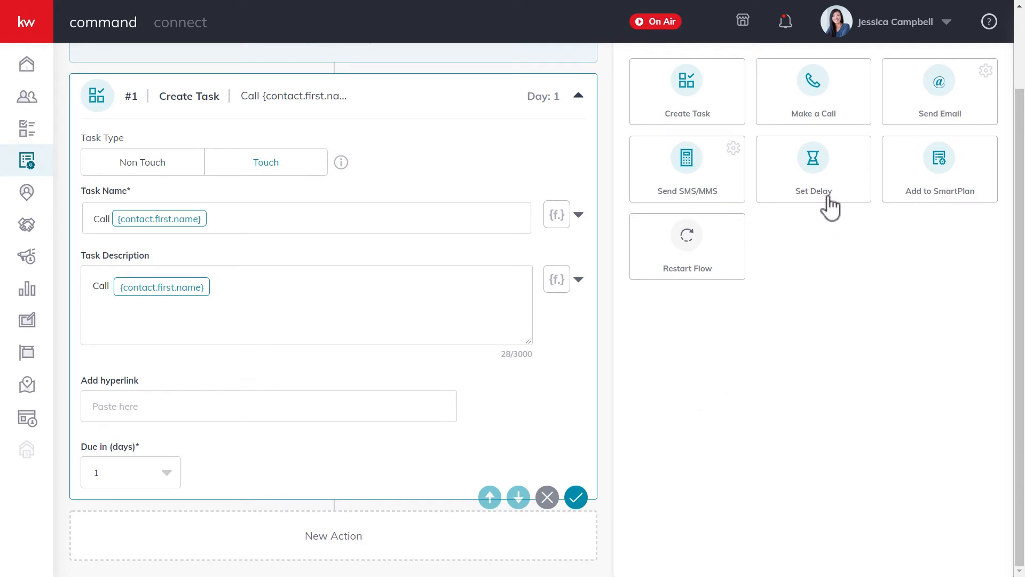
- Add a Set Delay step of 3 days after the Call task
{"action": "left_click", "coordinate": [813, 169]}
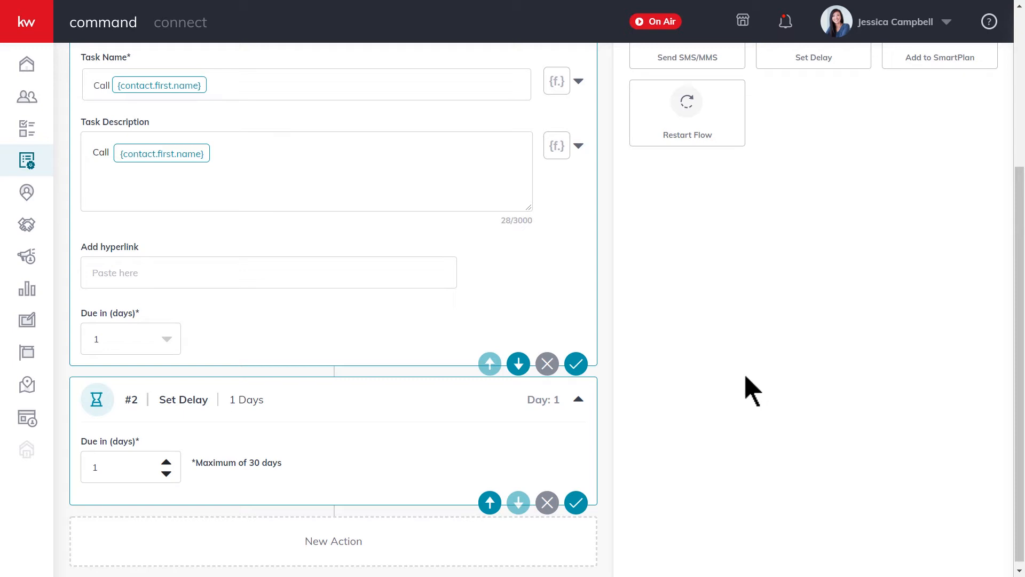
{"action": "mouse_move", "coordinate": [168, 471]}
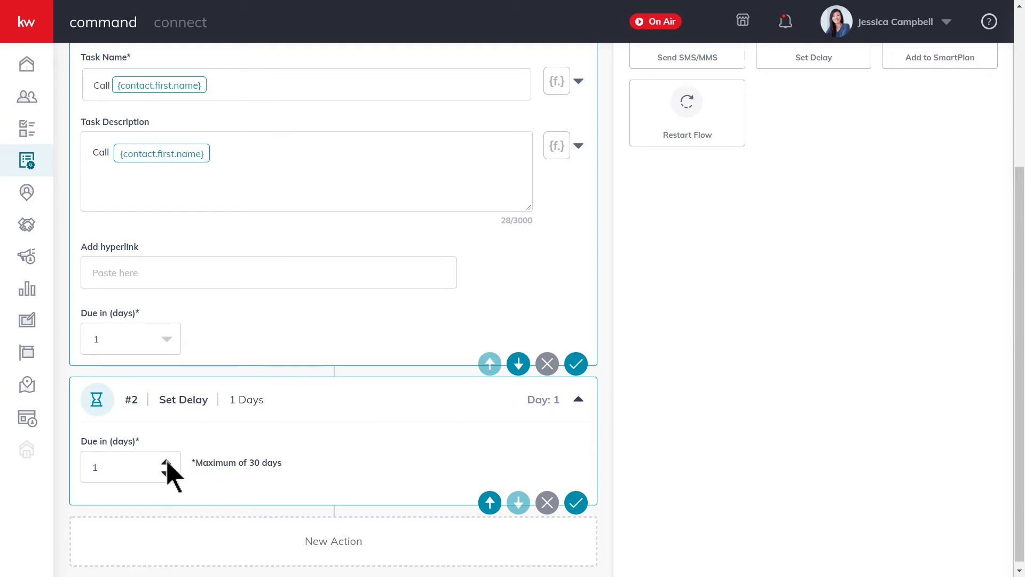
{"action": "left_click", "coordinate": [166, 462]}
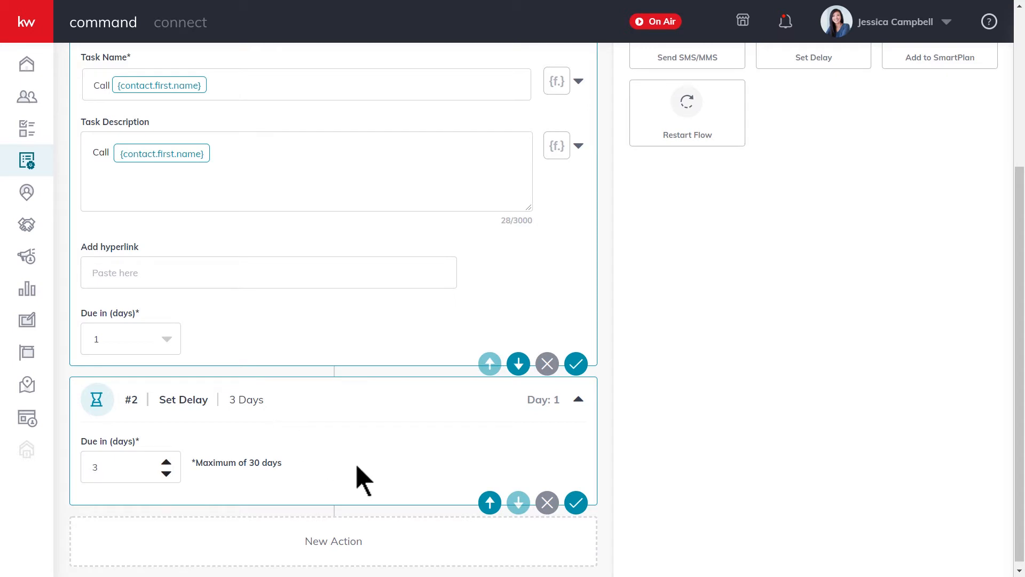
{"action": "left_click", "coordinate": [575, 502]}
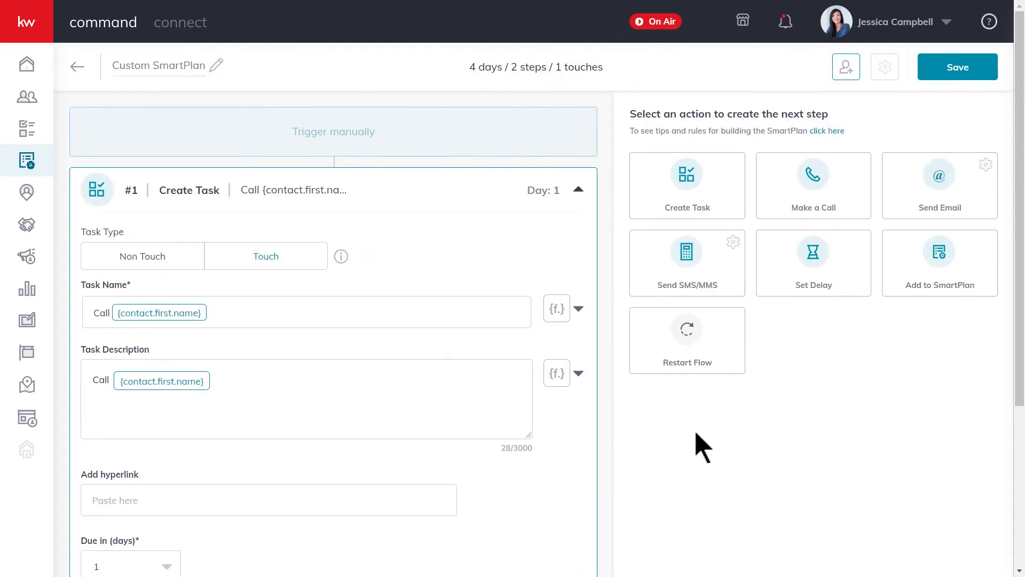
{"action": "mouse_move", "coordinate": [687, 268]}
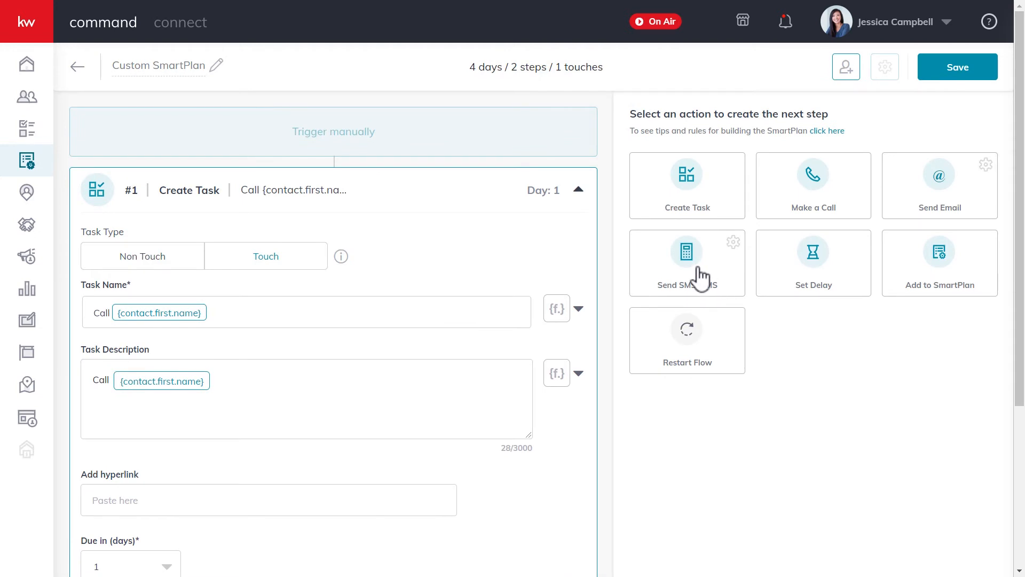
- Add a Send SMS/MMS step on day 4 and set its message type to Dynamic
{"action": "left_click", "coordinate": [687, 250]}
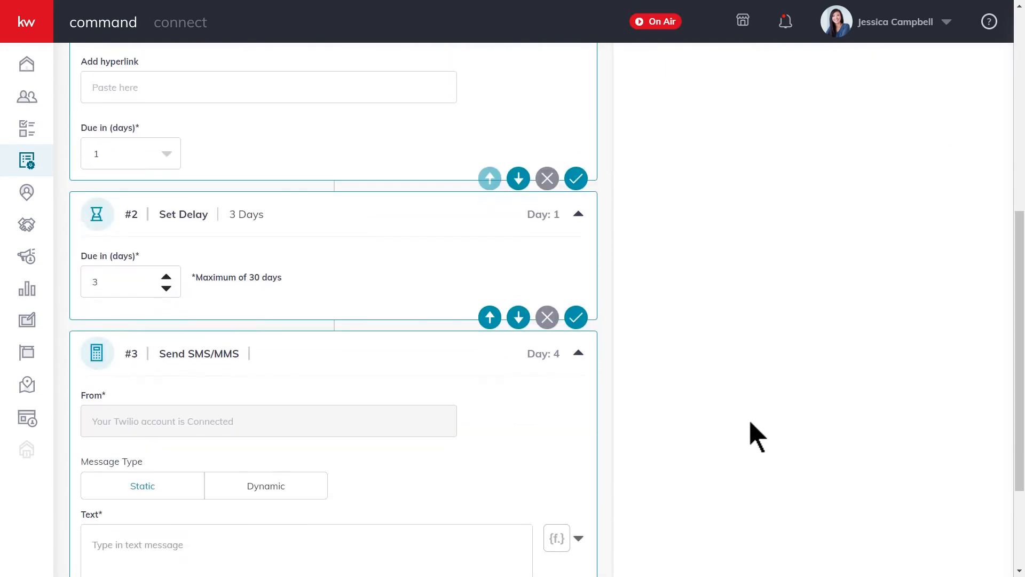
{"action": "scroll", "scroll_direction": "down", "scroll_amount": 3}
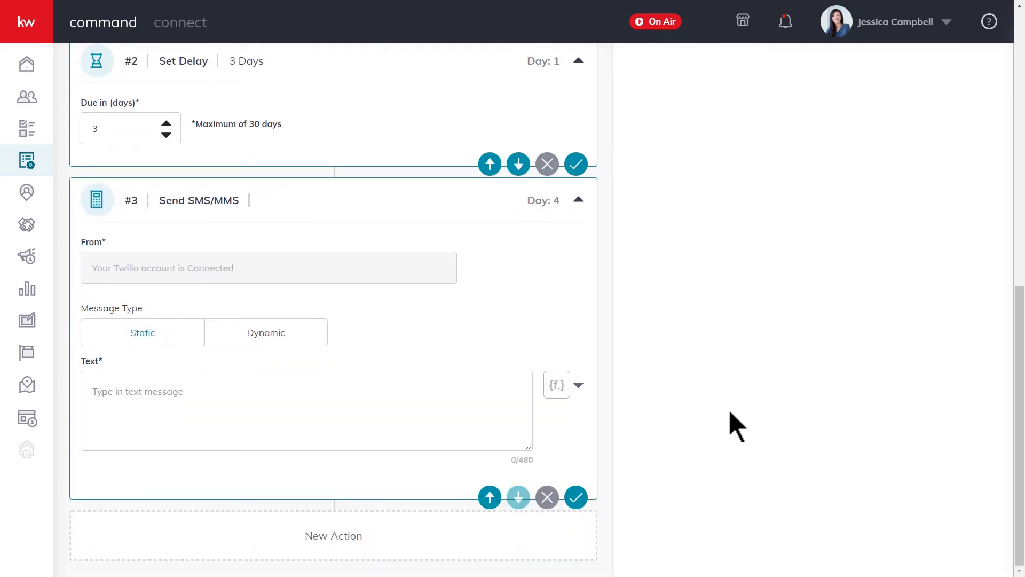
{"action": "mouse_move", "coordinate": [163, 301]}
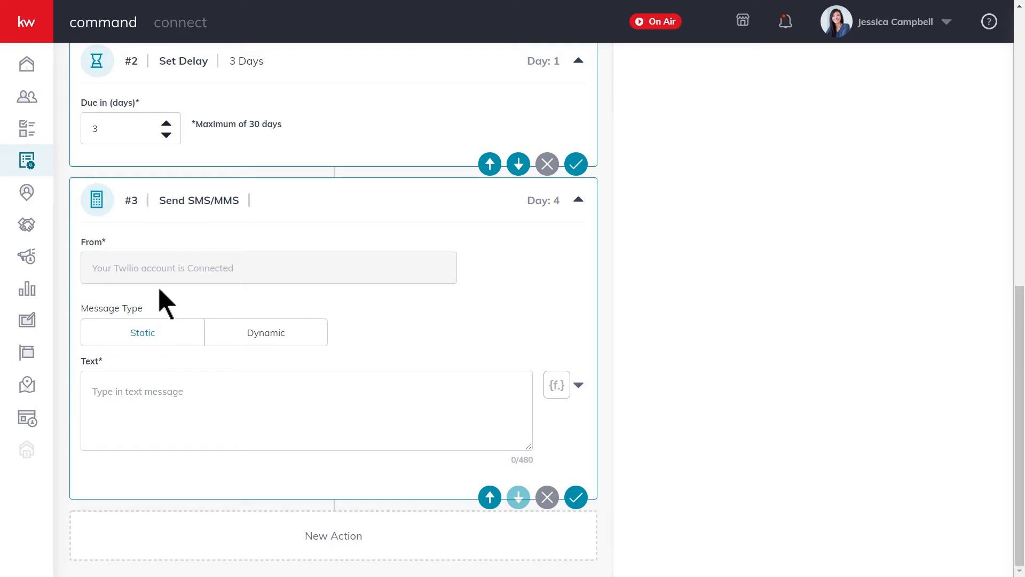
{"action": "mouse_move", "coordinate": [190, 310]}
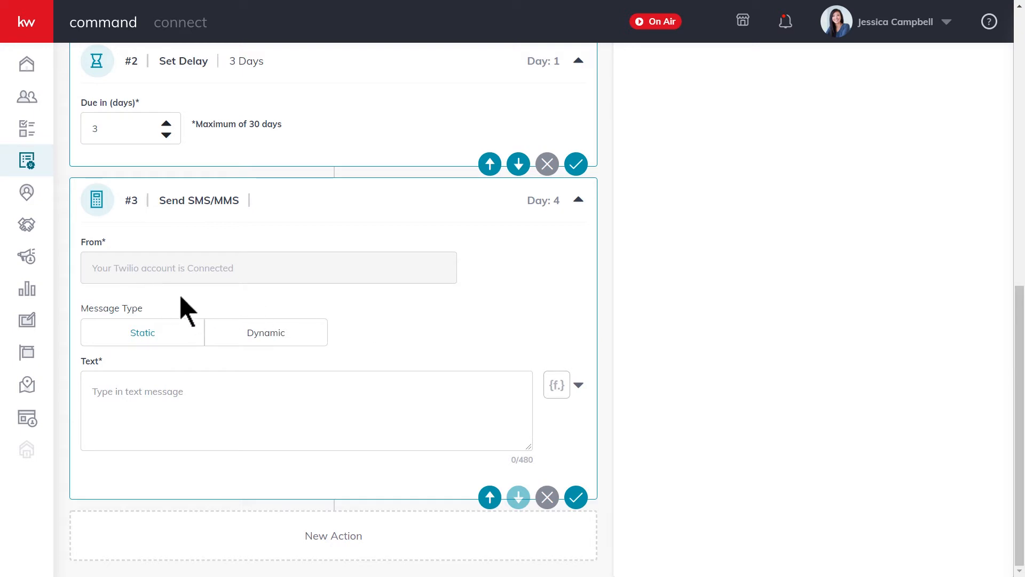
{"action": "mouse_move", "coordinate": [190, 282]}
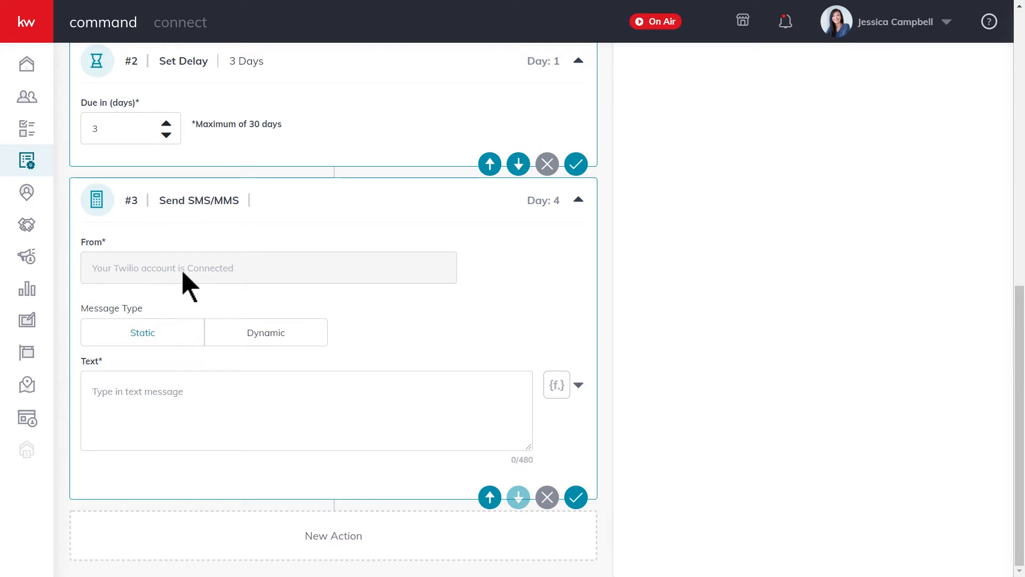
{"action": "mouse_move", "coordinate": [193, 303]}
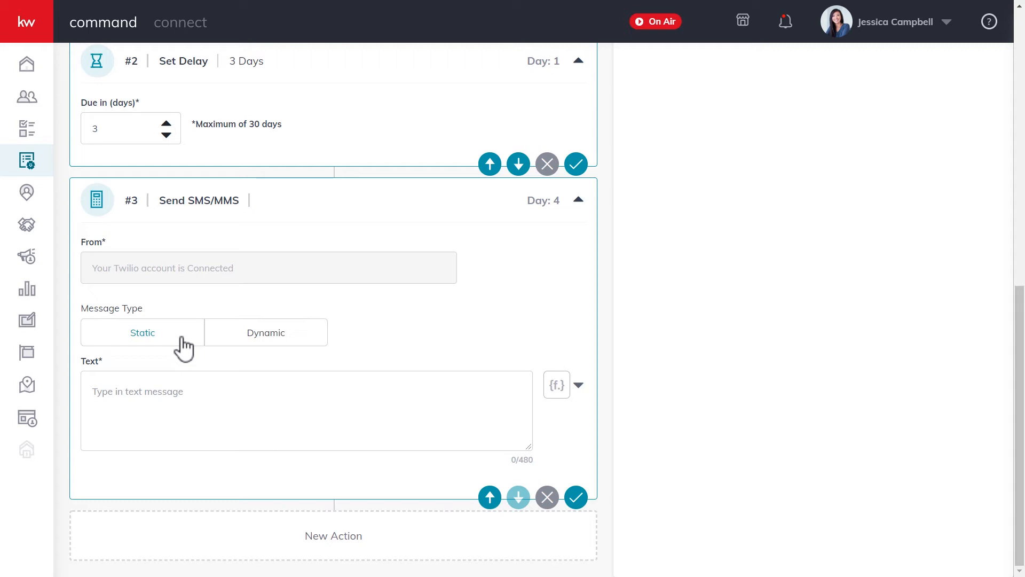
{"action": "mouse_move", "coordinate": [233, 346]}
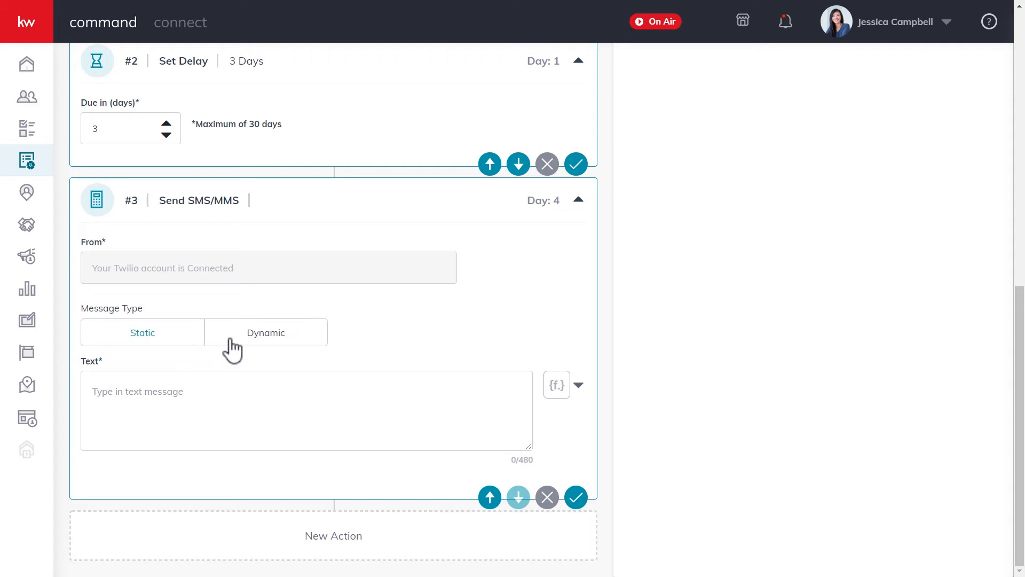
{"action": "left_click", "coordinate": [266, 332]}
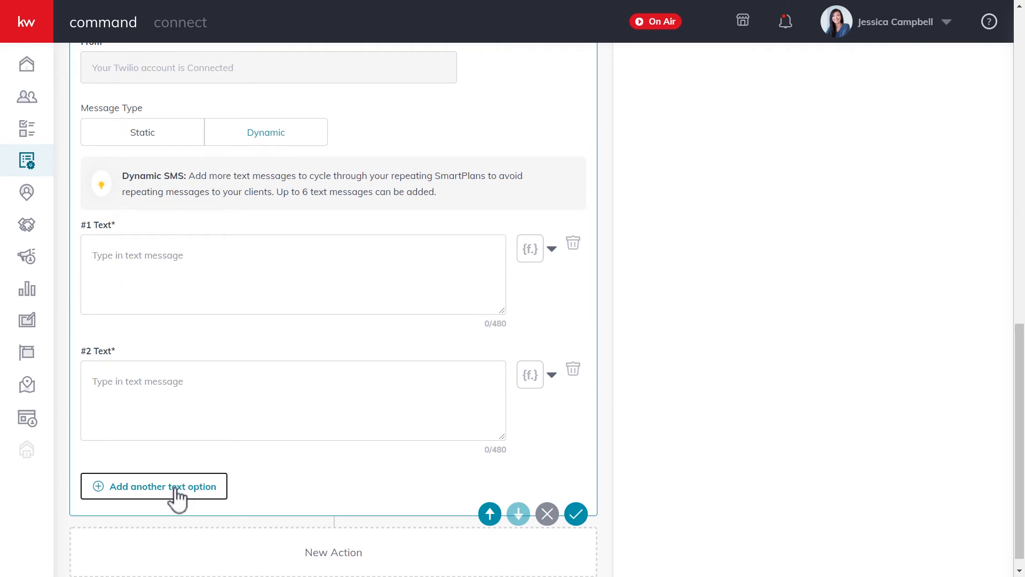
- Switch the SMS message type back to Static for a single text message
{"action": "left_click", "coordinate": [154, 486]}
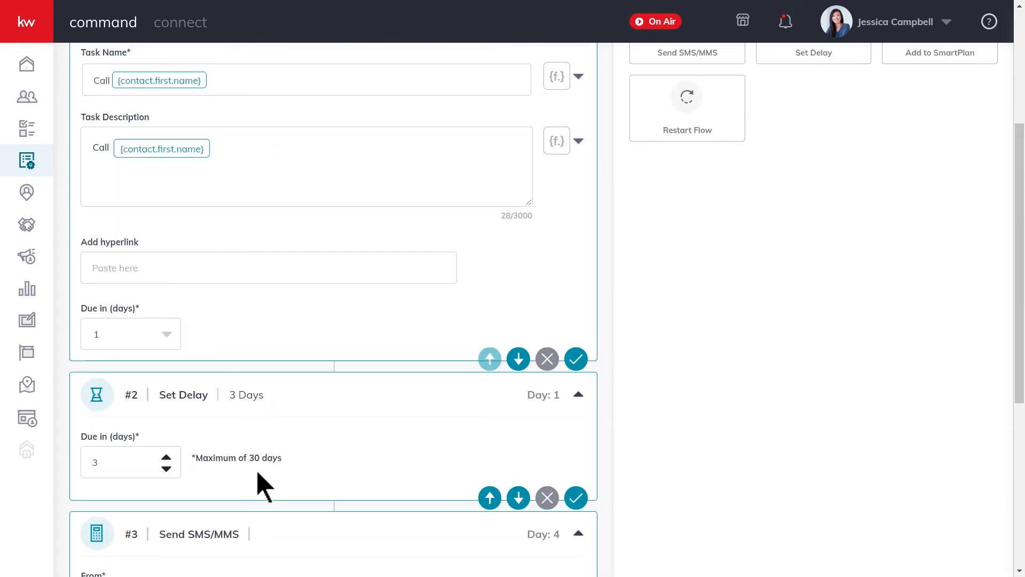
{"action": "scroll", "scroll_direction": "down", "scroll_amount": 3}
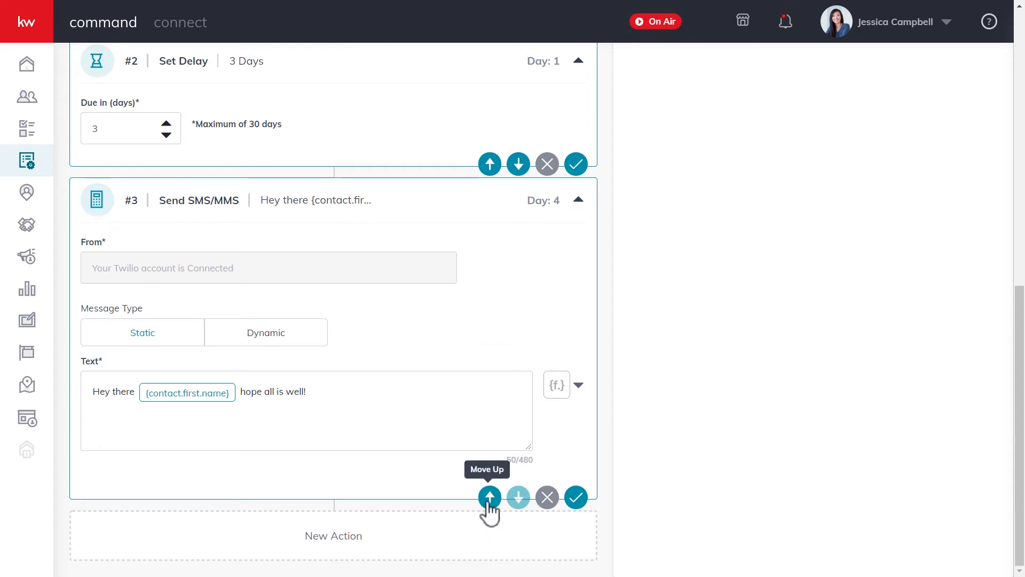
- Reorder the text message step around the delay, then remove it from the plan
{"action": "left_click", "coordinate": [489, 498]}
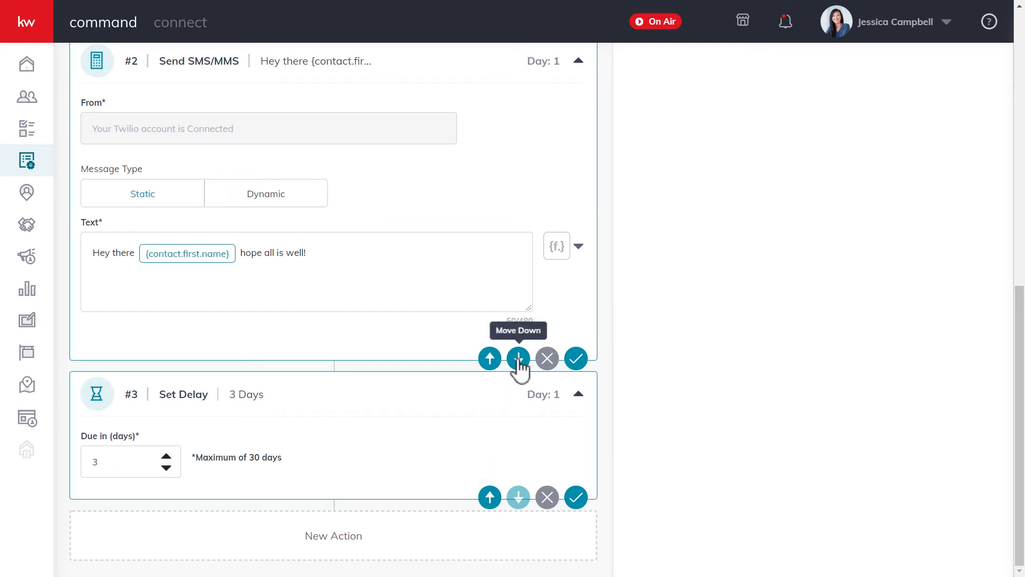
{"action": "left_click", "coordinate": [518, 358]}
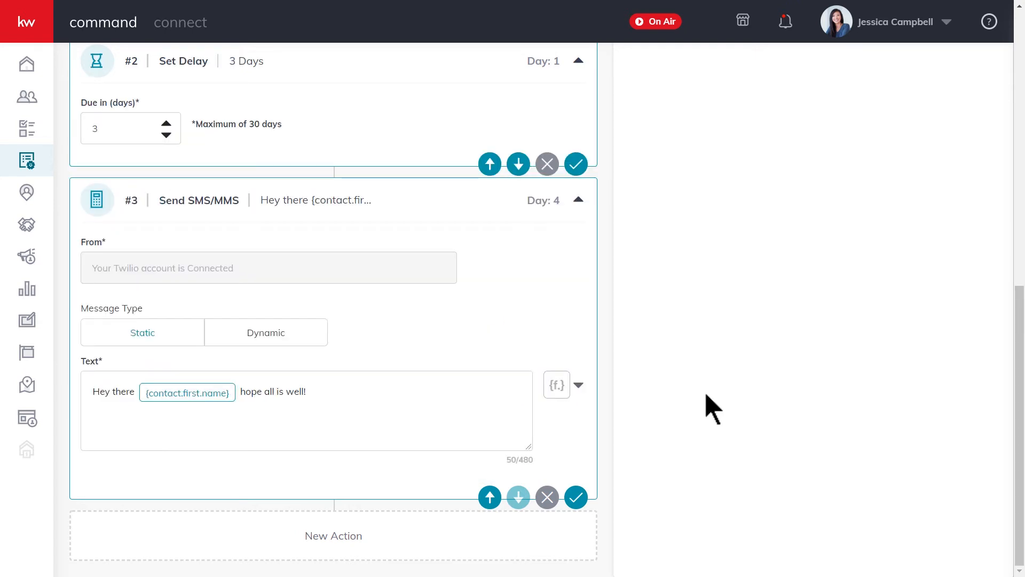
{"action": "mouse_move", "coordinate": [547, 497]}
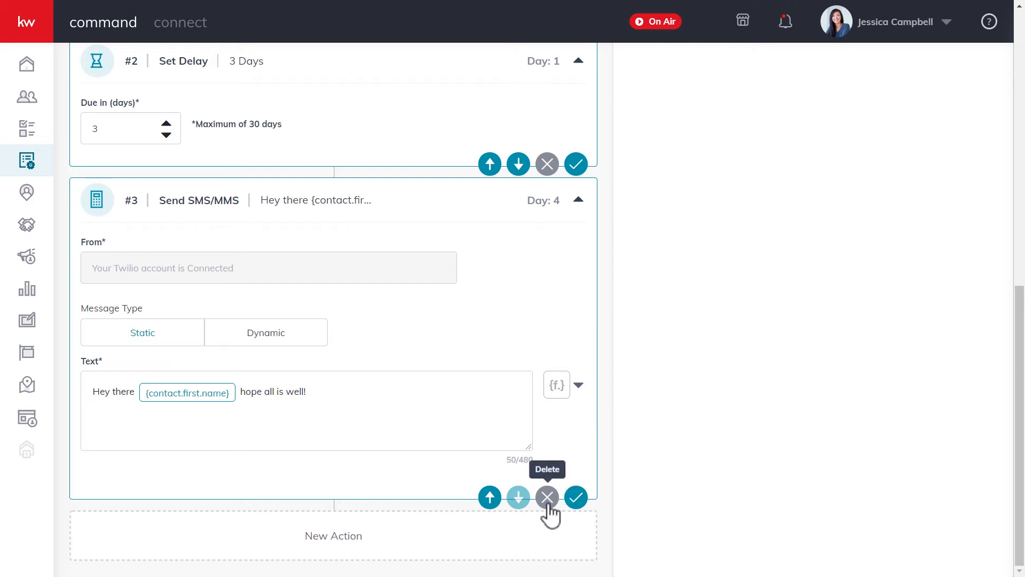
{"action": "left_click", "coordinate": [547, 497]}
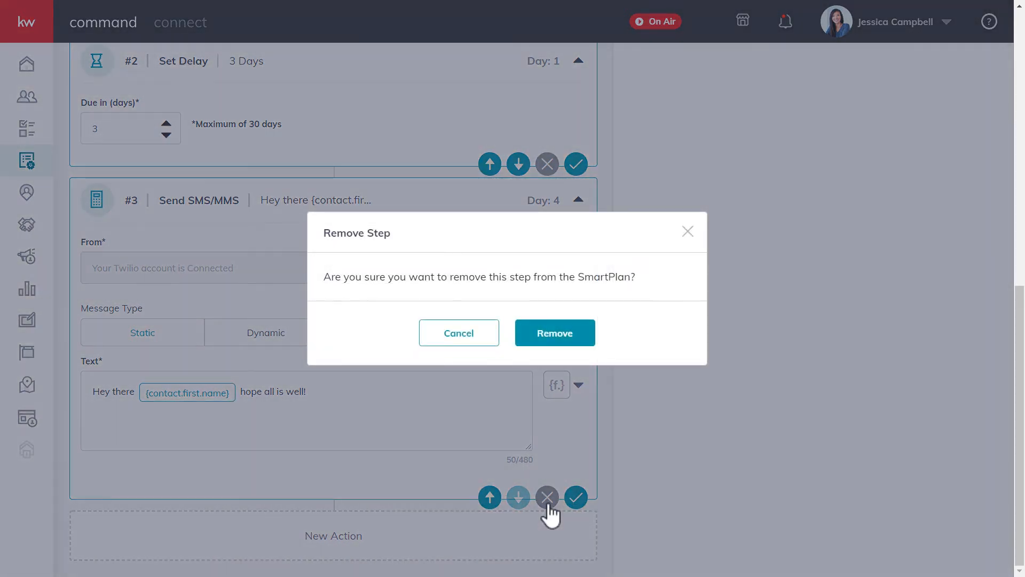
{"action": "mouse_move", "coordinate": [554, 332]}
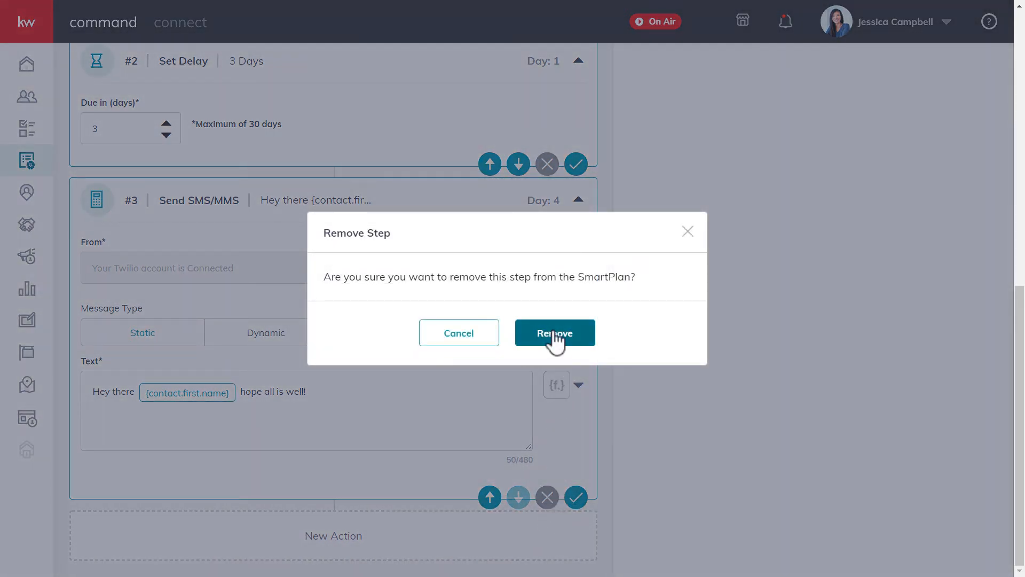
{"action": "left_click", "coordinate": [554, 333]}
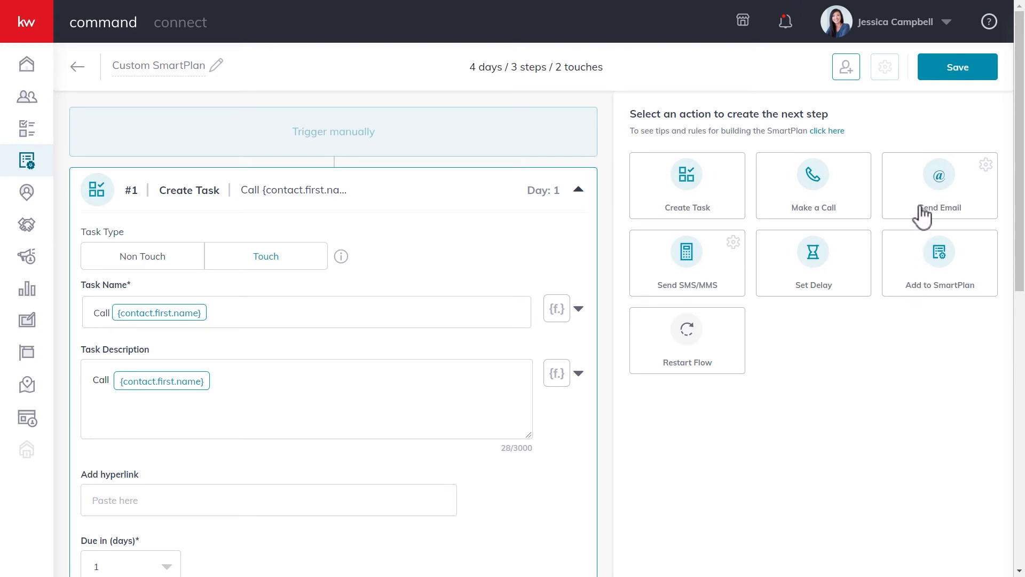
- Add a day-4 Send Email step, try Simple with body 'custom email will go here', then make it HTML
{"action": "left_click", "coordinate": [940, 186]}
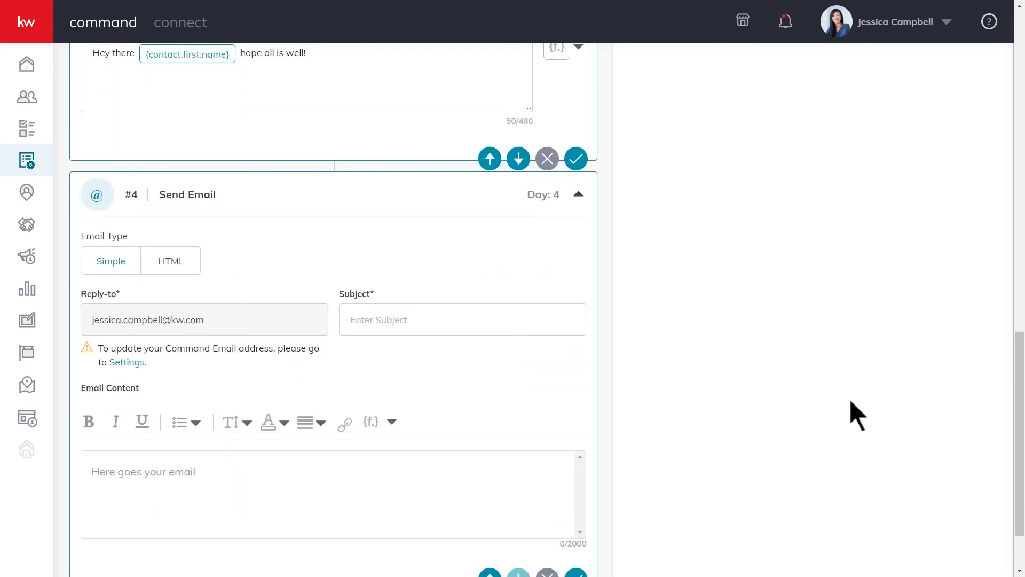
{"action": "scroll", "scroll_direction": "down", "scroll_amount": 3}
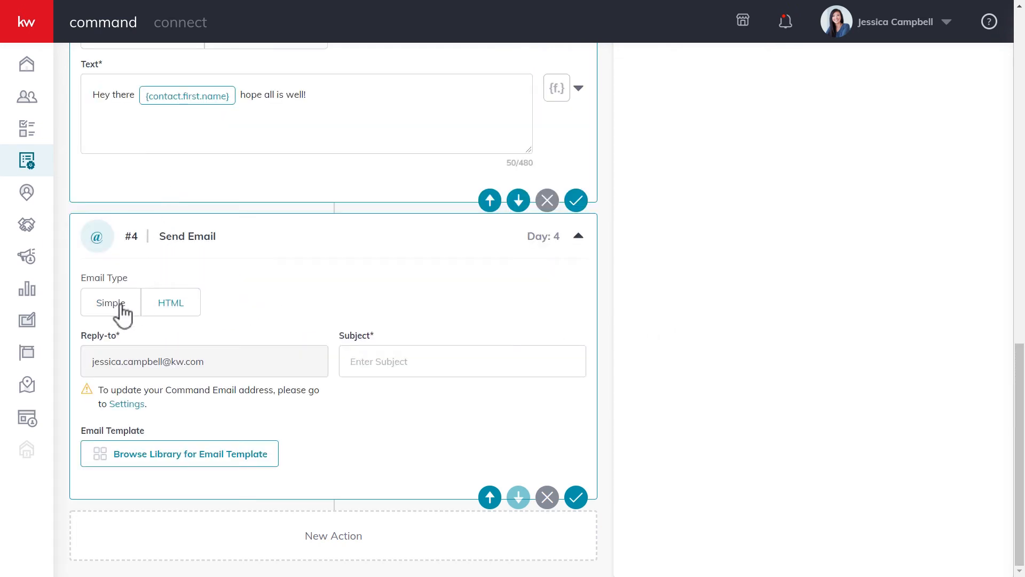
{"action": "left_click", "coordinate": [110, 301]}
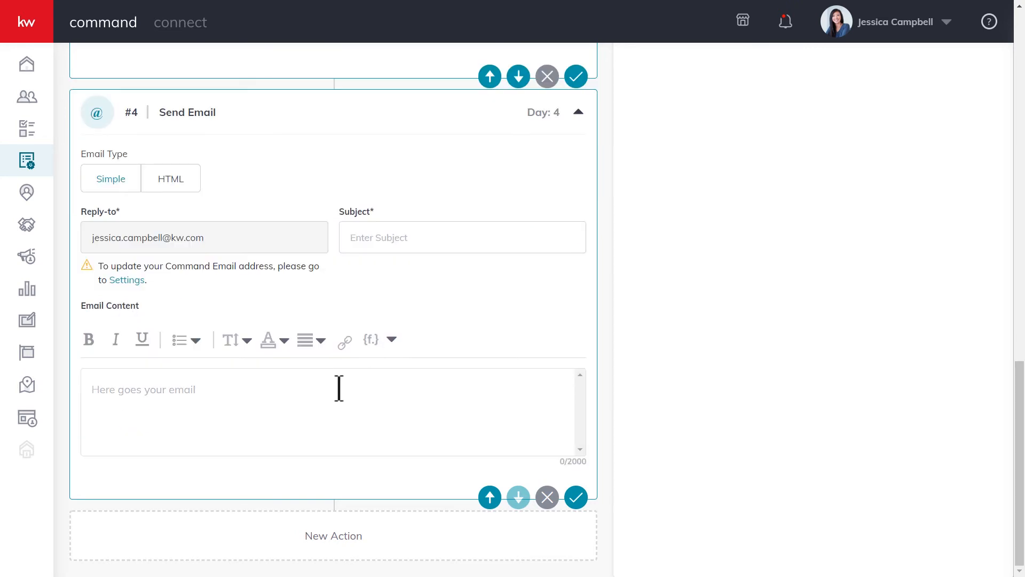
{"action": "type", "text": "custom email will go here"}
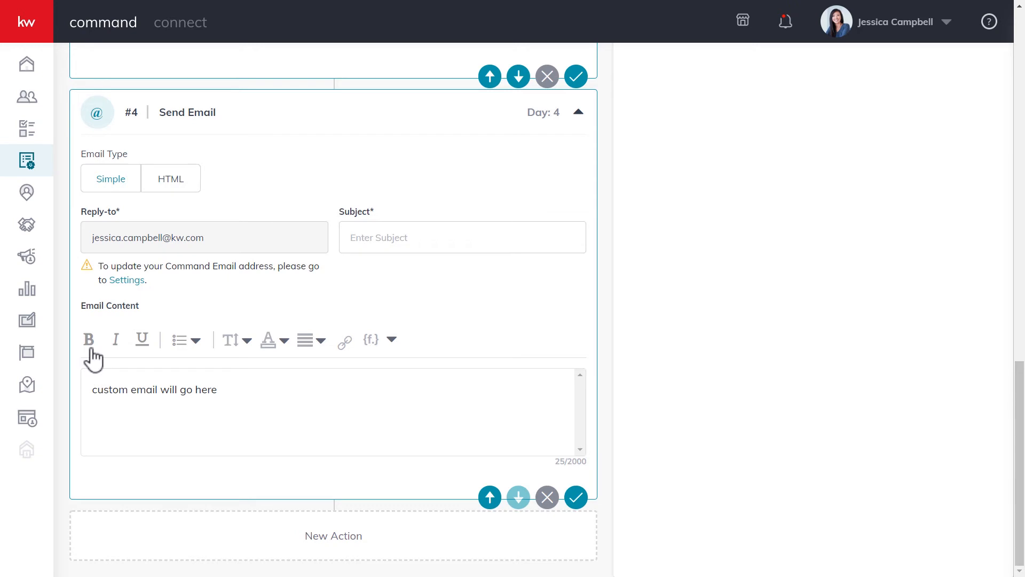
{"action": "mouse_move", "coordinate": [337, 360]}
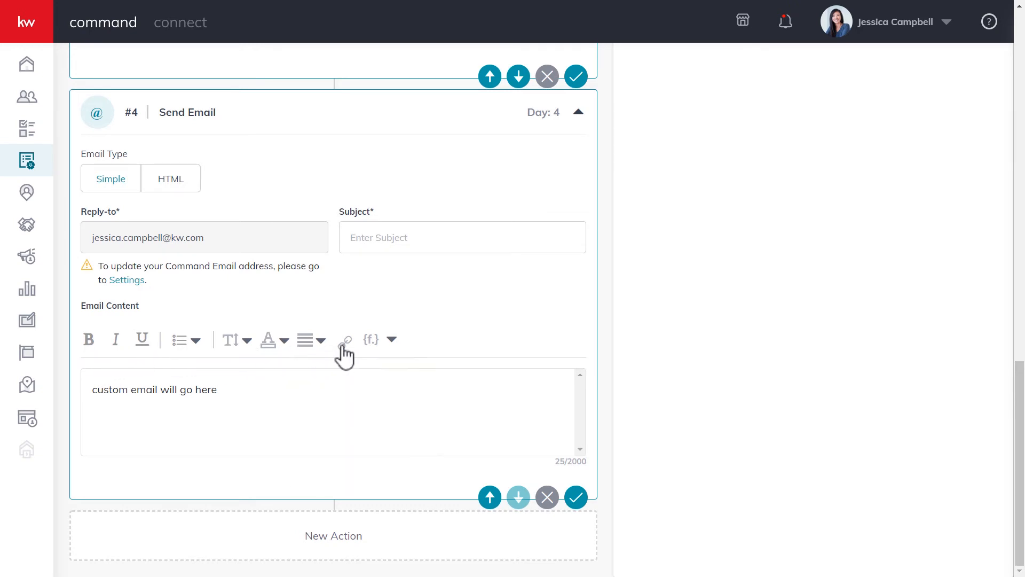
{"action": "mouse_move", "coordinate": [370, 339]}
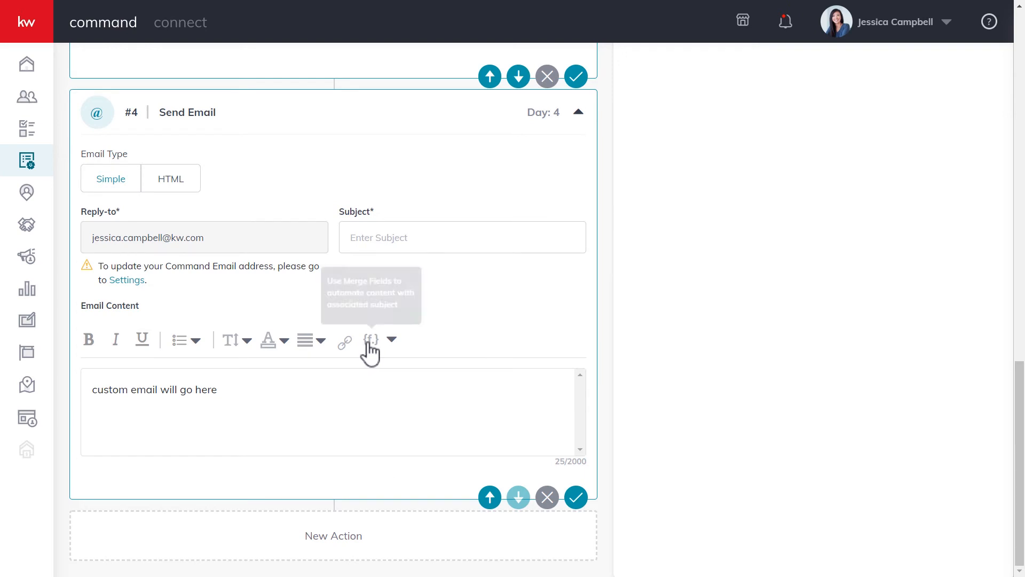
{"action": "left_click", "coordinate": [371, 338]}
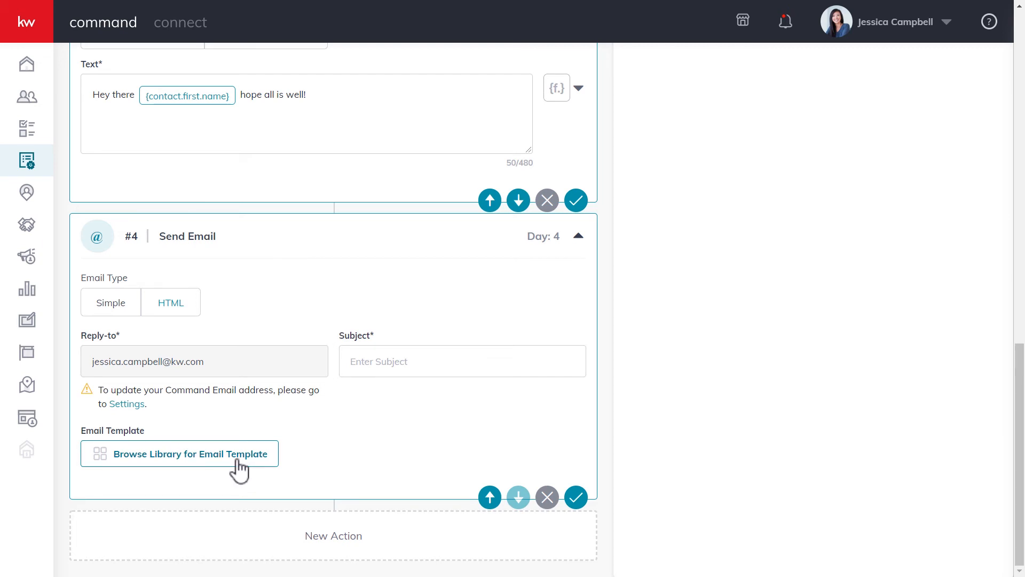
- Attach the 'Work With Me - Buyer' email template and preview it
{"action": "left_click", "coordinate": [189, 454]}
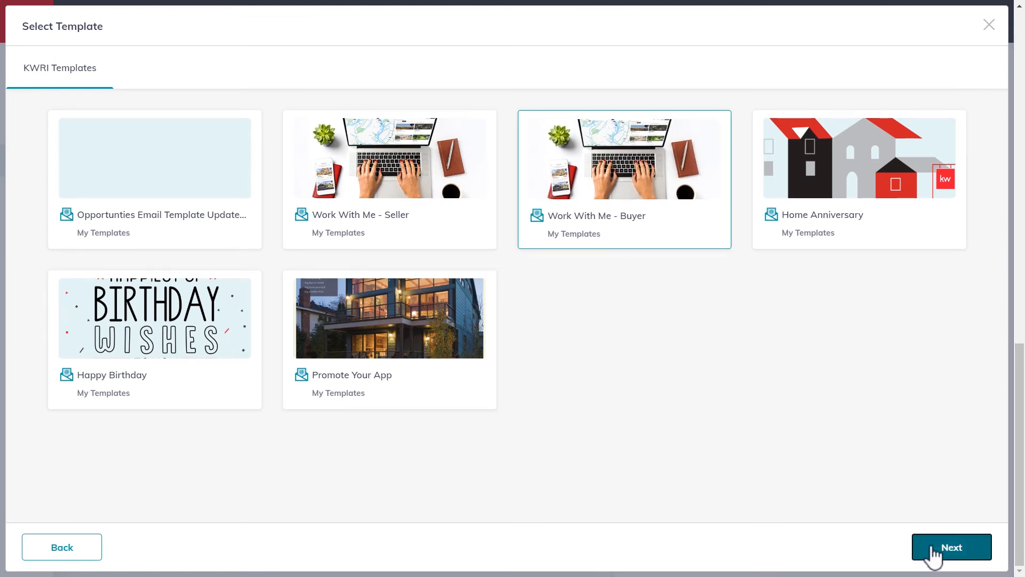
{"action": "left_click", "coordinate": [950, 547]}
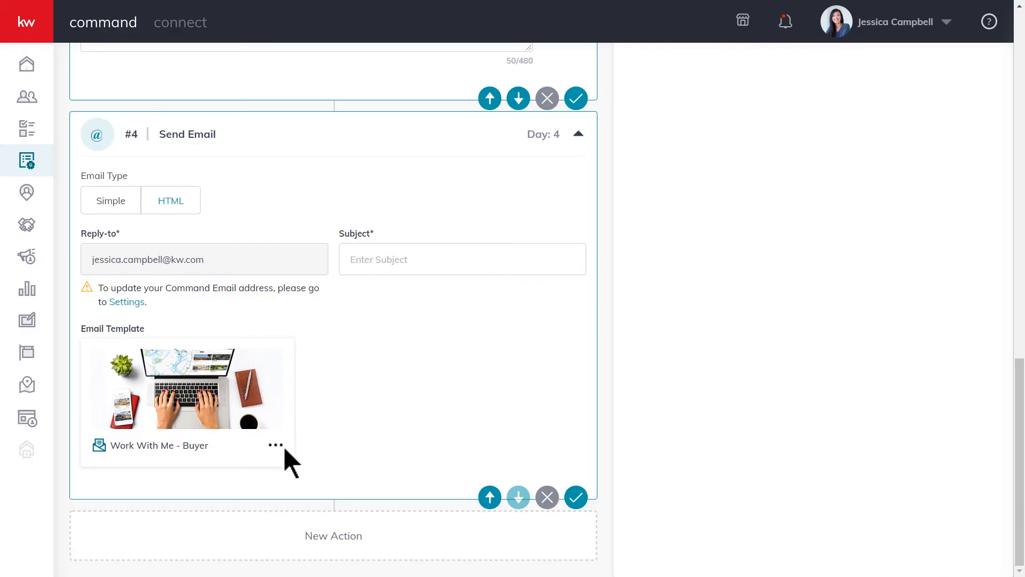
{"action": "left_click", "coordinate": [275, 444]}
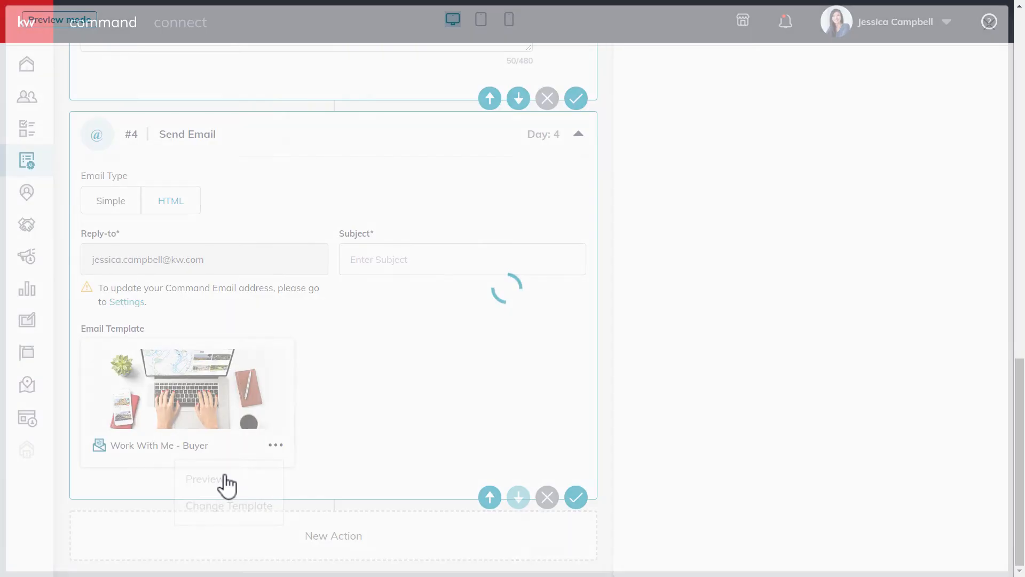
{"action": "left_click", "coordinate": [206, 478]}
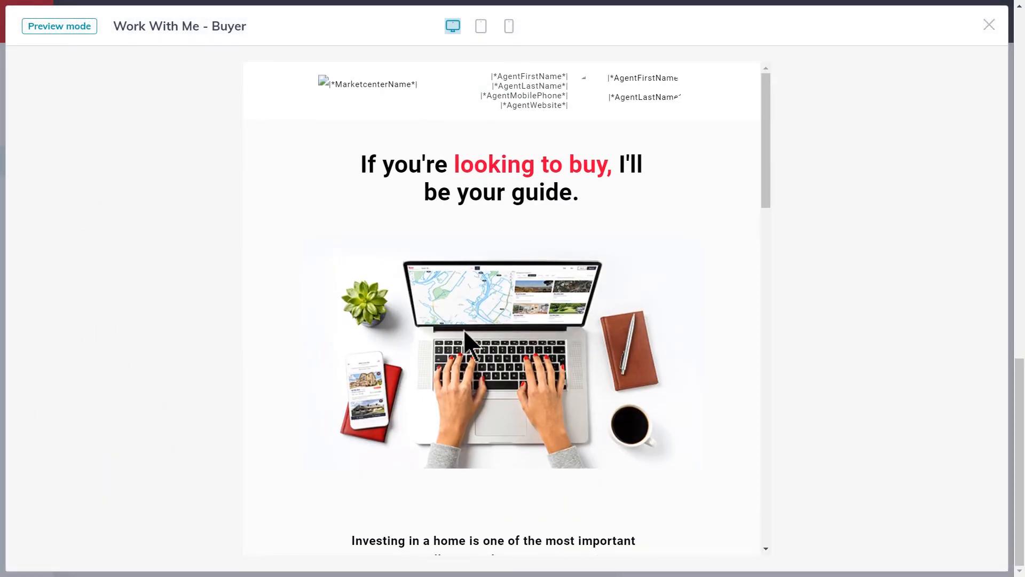
- Give the HTML email step the subject "email subject" and save the step
{"action": "left_click", "coordinate": [988, 25]}
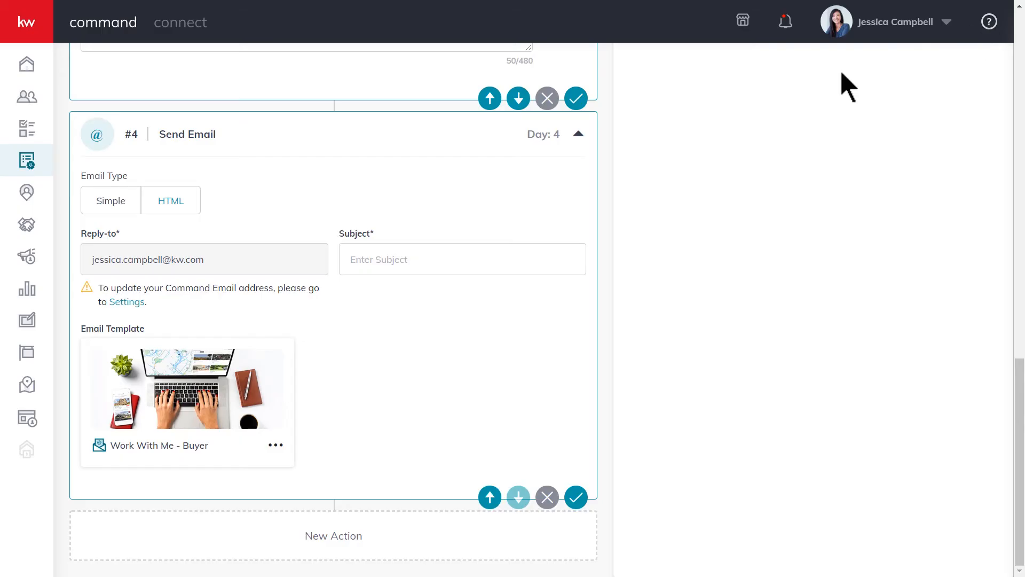
{"action": "left_click", "coordinate": [275, 445]}
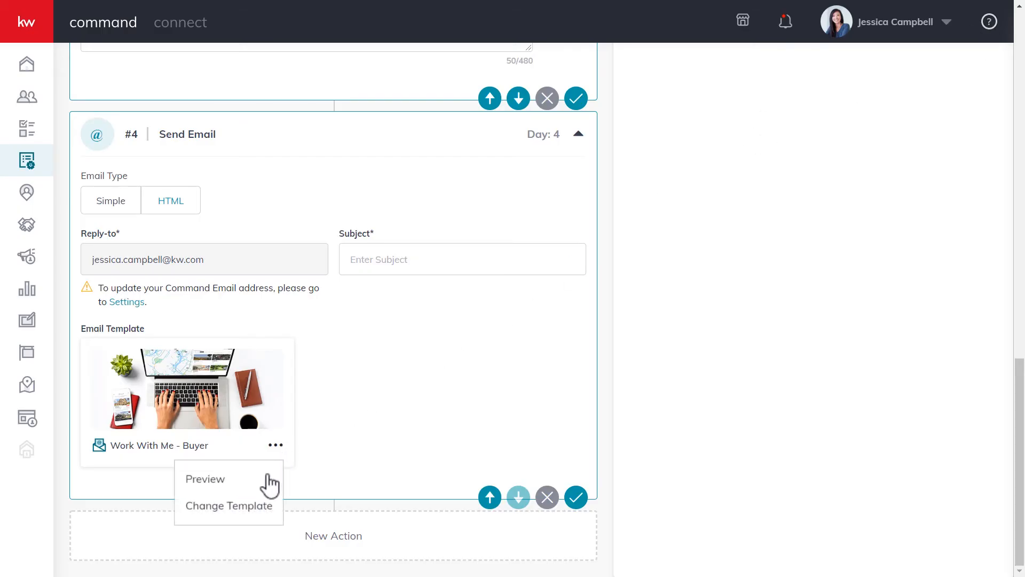
{"action": "left_click", "coordinate": [227, 506]}
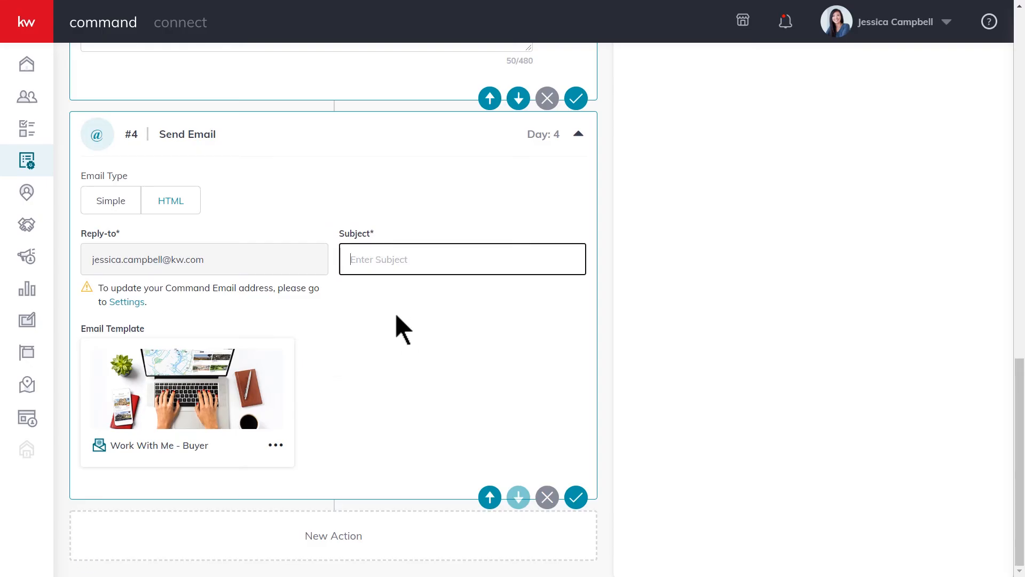
{"action": "type", "text": "email subject"}
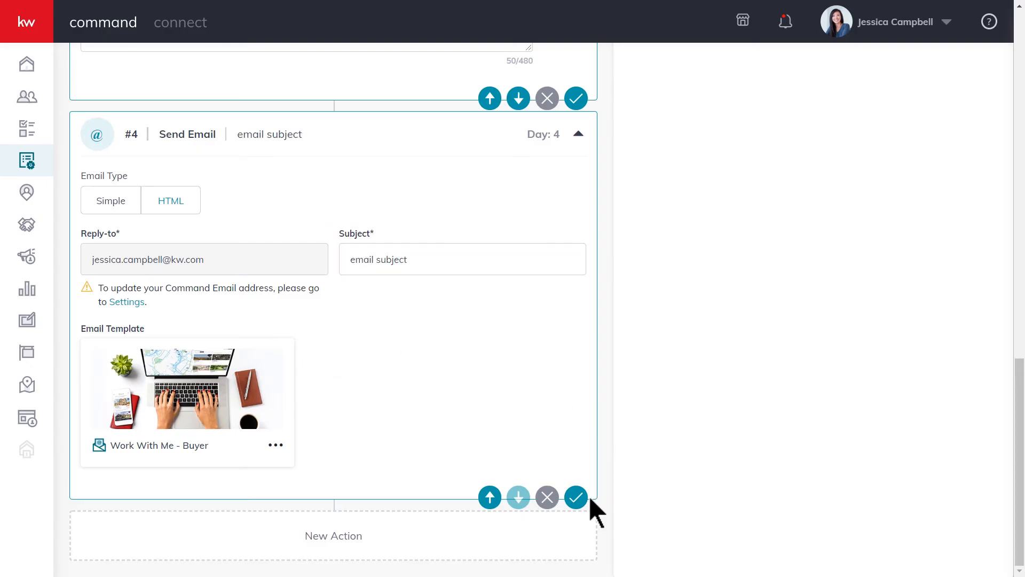
{"action": "left_click", "coordinate": [576, 497]}
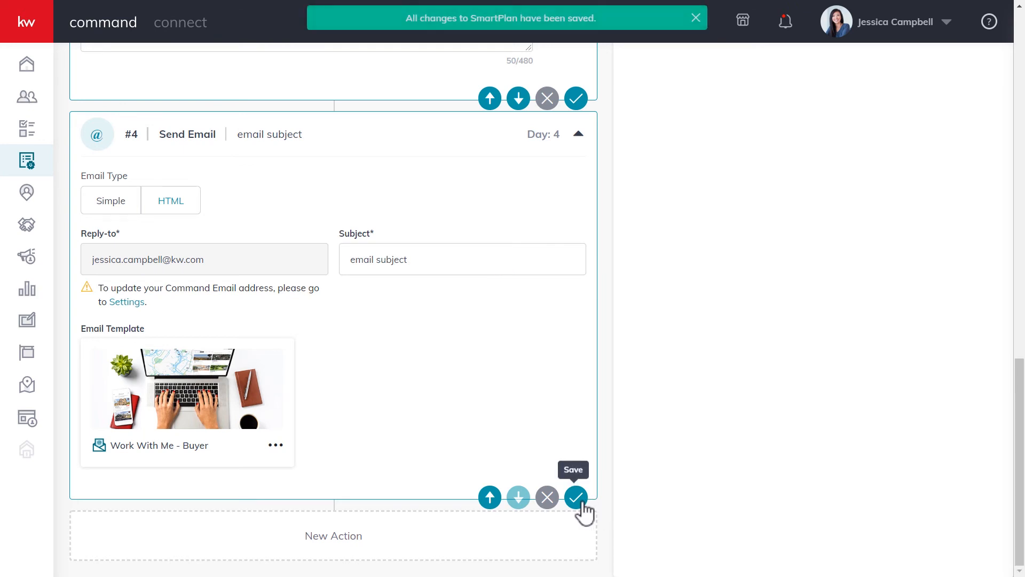
{"action": "left_click", "coordinate": [576, 497]}
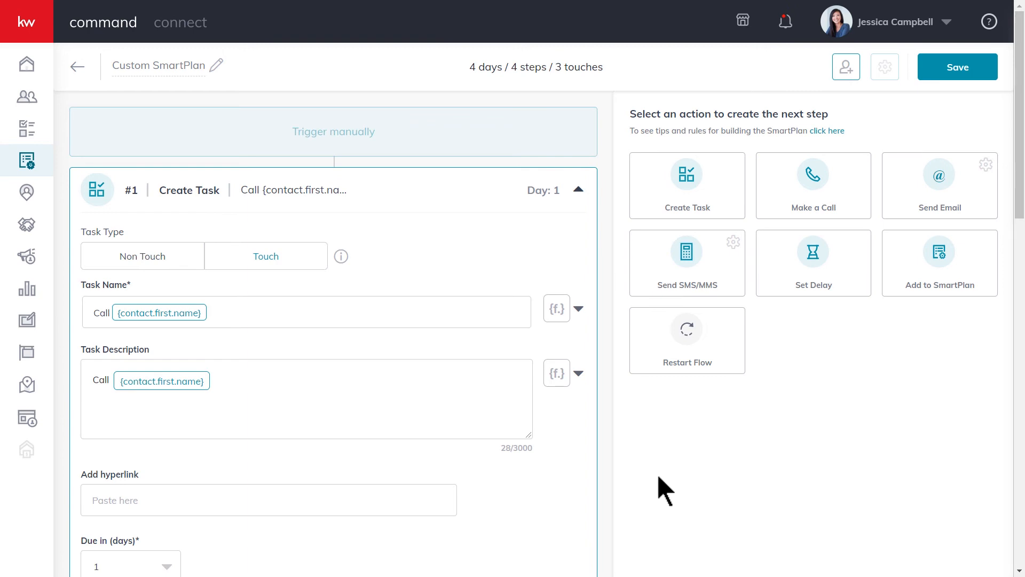
{"action": "mouse_move", "coordinate": [857, 405]}
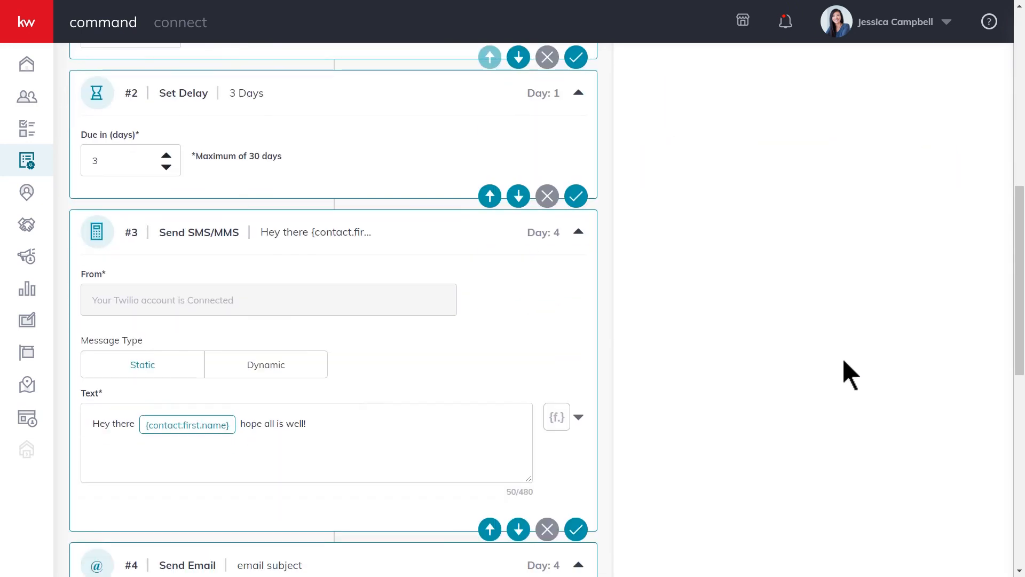
- Save step #5 Add to SmartPlan with Monthly Neighborhood Nurture selected on day 4
{"action": "scroll", "scroll_direction": "down", "scroll_amount": 3}
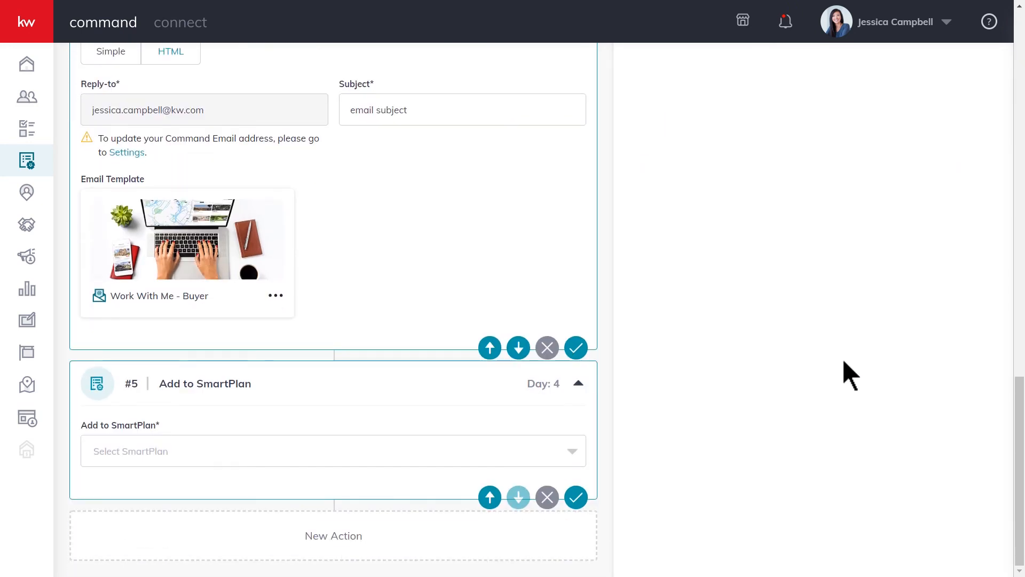
{"action": "left_click", "coordinate": [333, 451]}
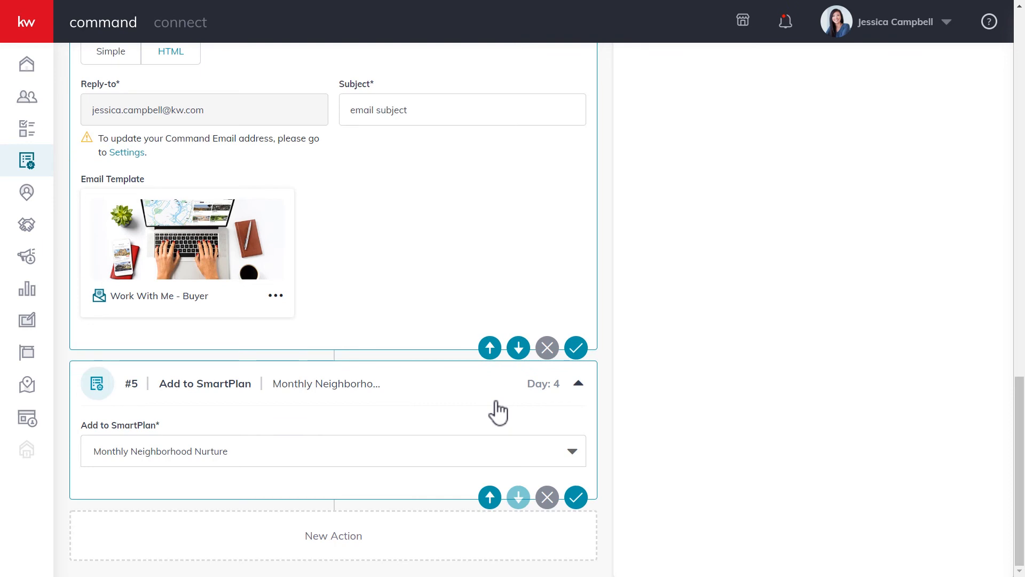
{"action": "mouse_move", "coordinate": [576, 497]}
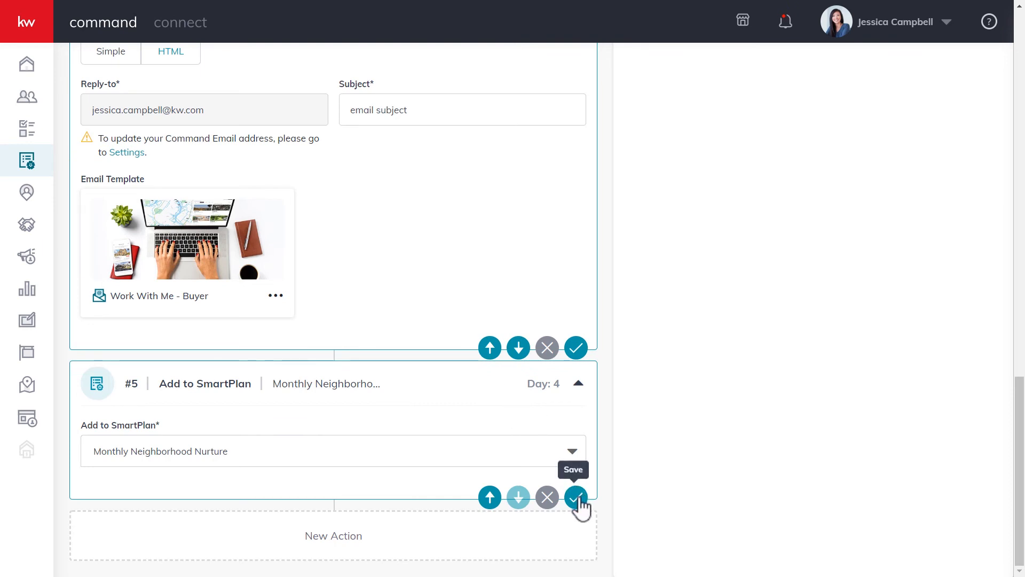
{"action": "left_click", "coordinate": [574, 497]}
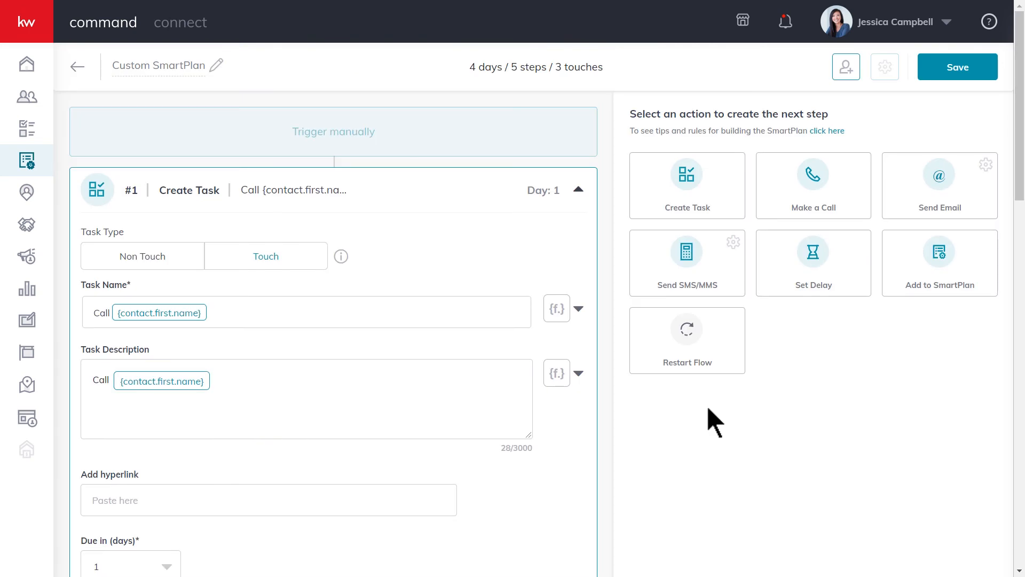
{"action": "mouse_move", "coordinate": [699, 359]}
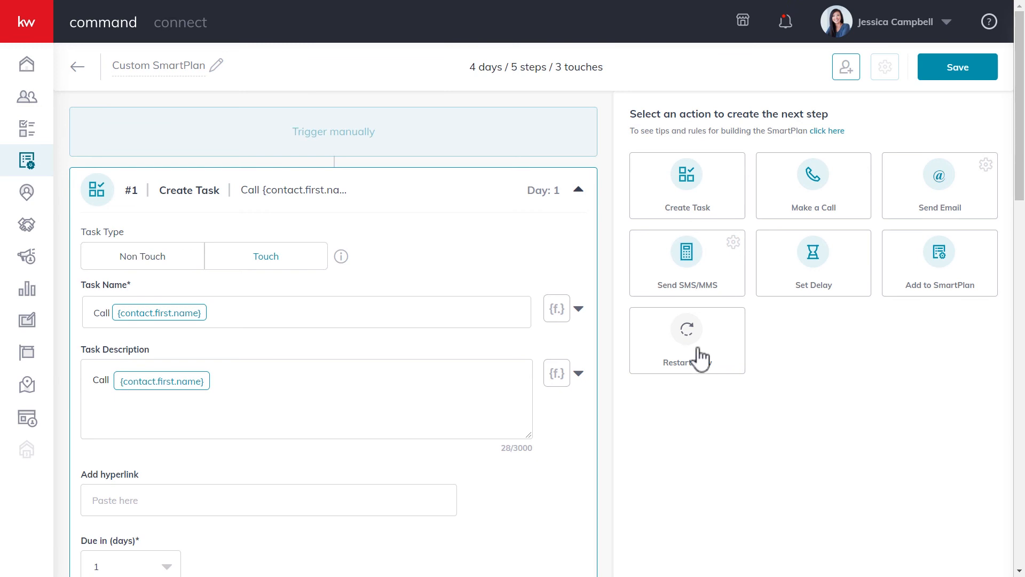
- Add a Restart Flow step set to Unlimited restarts and attempt to save it
{"action": "left_click", "coordinate": [687, 341]}
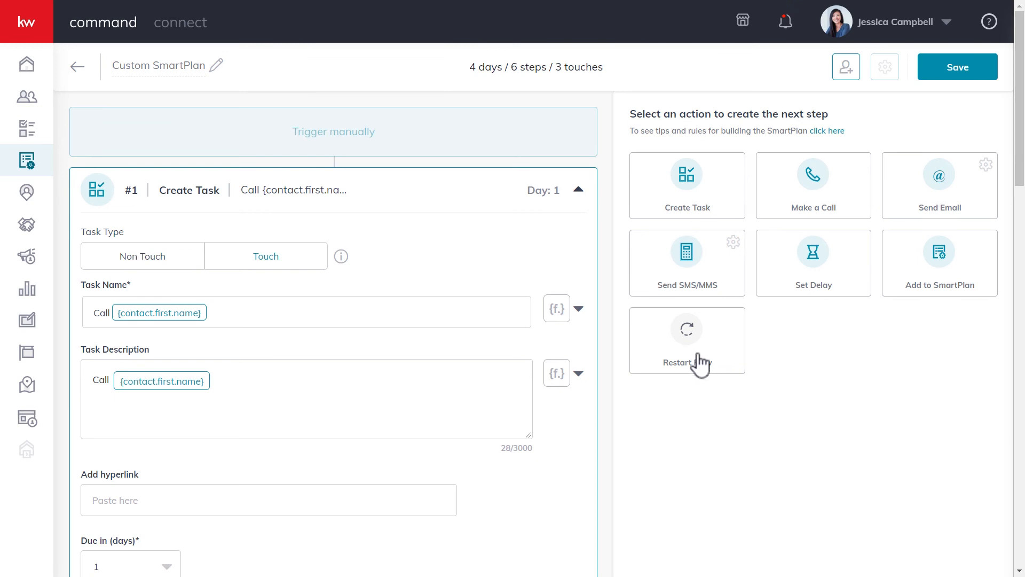
{"action": "scroll", "scroll_direction": "down", "scroll_amount": 3}
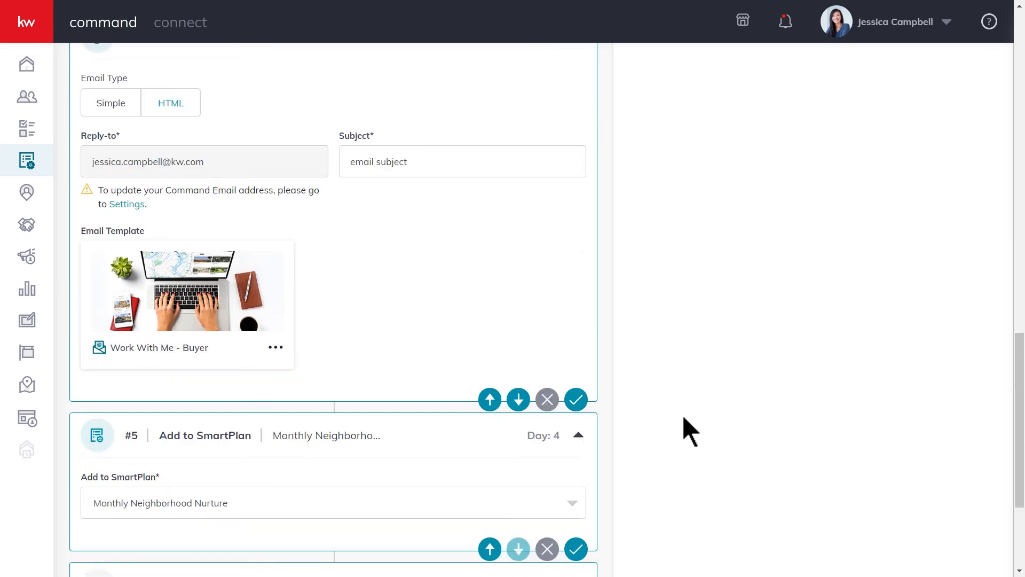
{"action": "scroll", "scroll_direction": "down", "scroll_amount": 3}
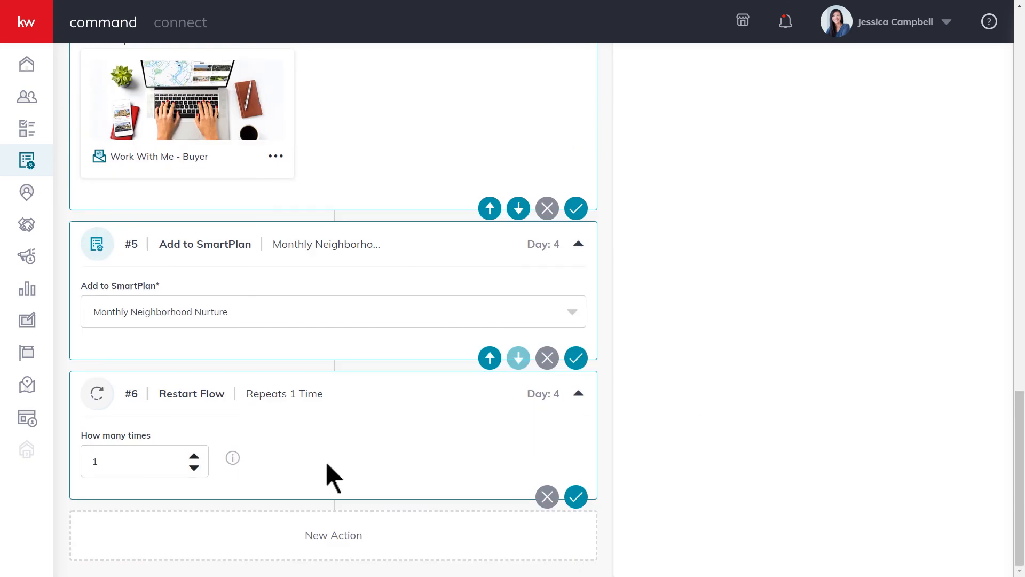
{"action": "mouse_move", "coordinate": [259, 484]}
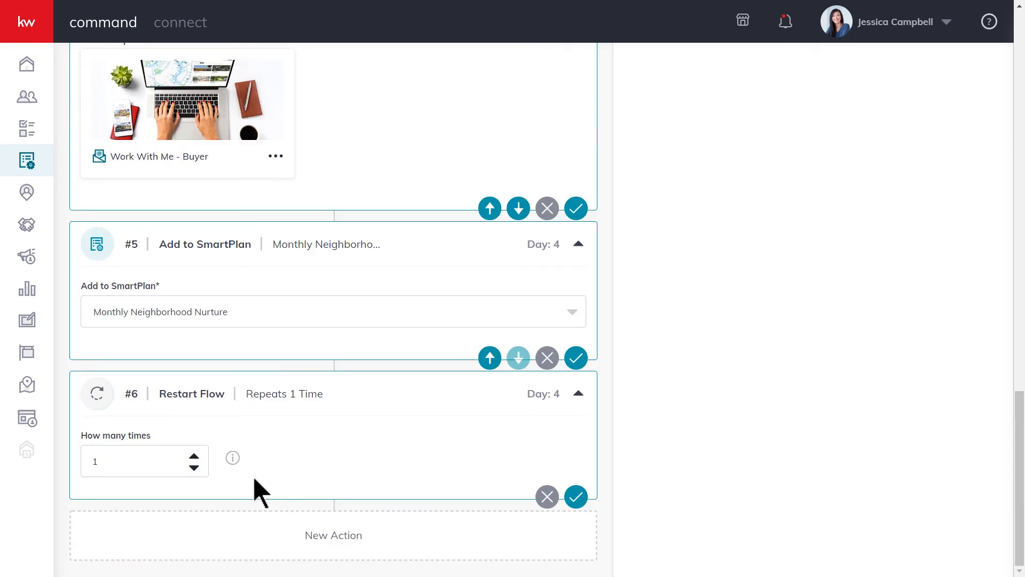
{"action": "left_click", "coordinate": [193, 455]}
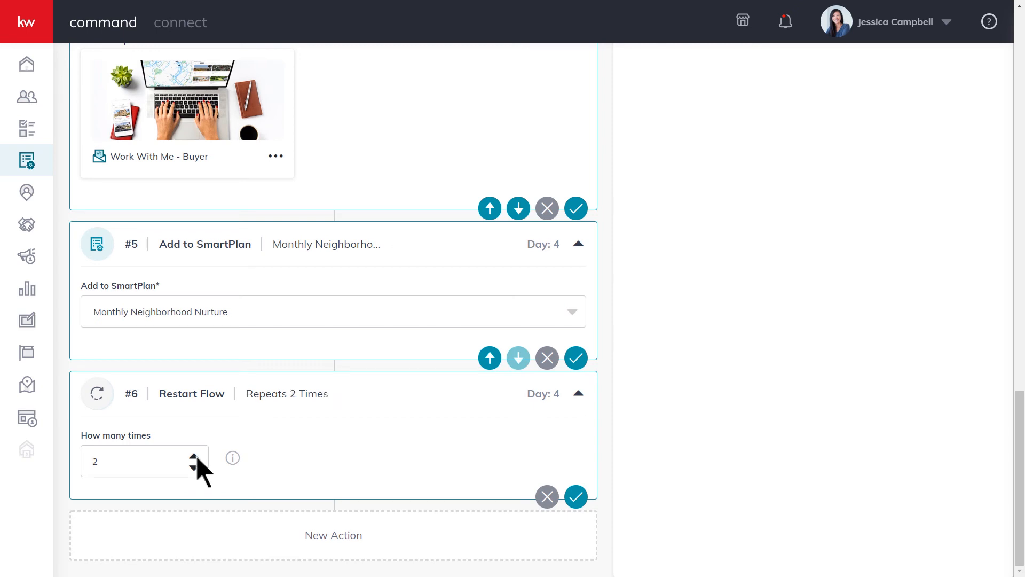
{"action": "left_click", "coordinate": [204, 455]}
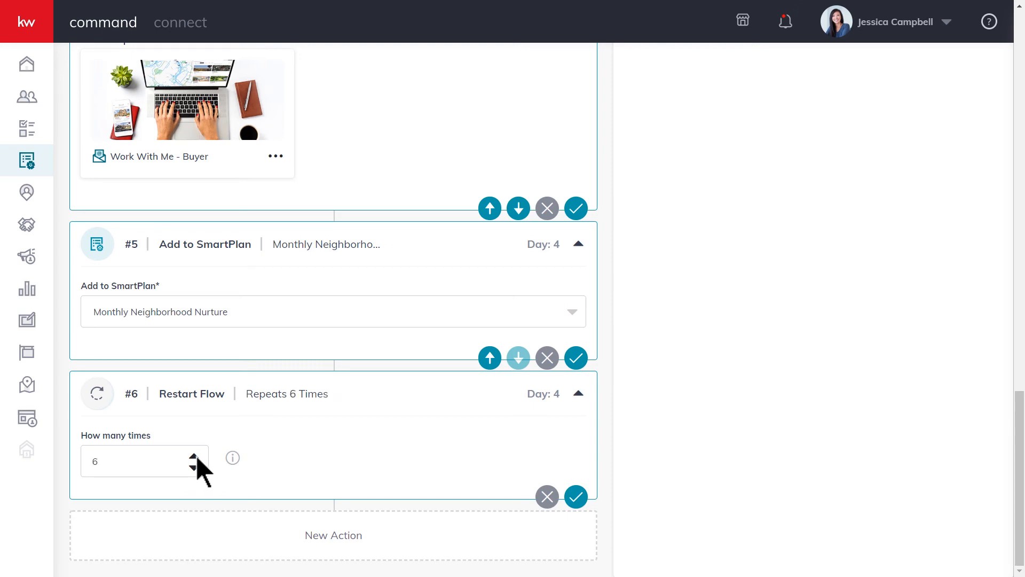
{"action": "left_click", "coordinate": [203, 464]}
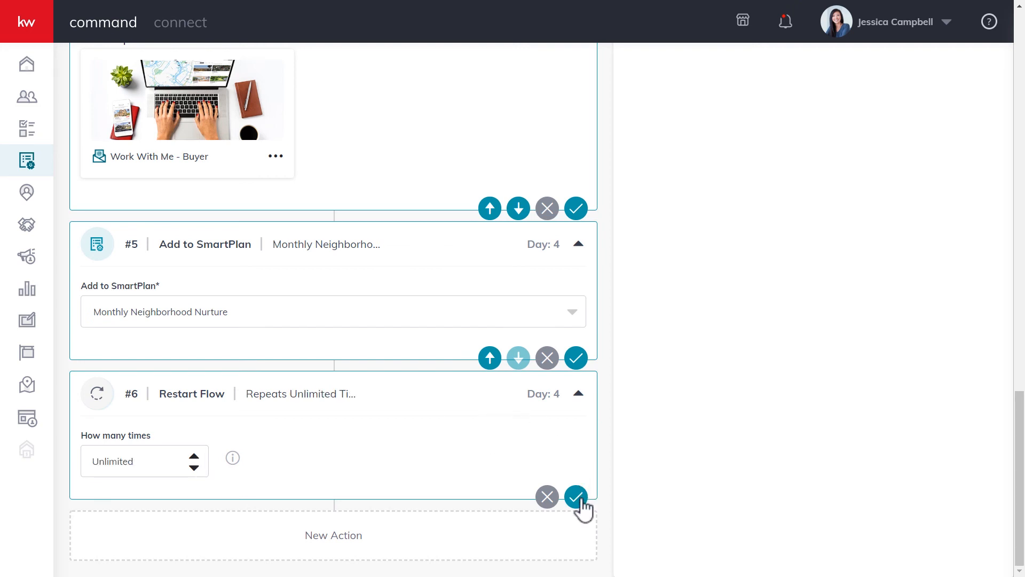
{"action": "left_click", "coordinate": [575, 496]}
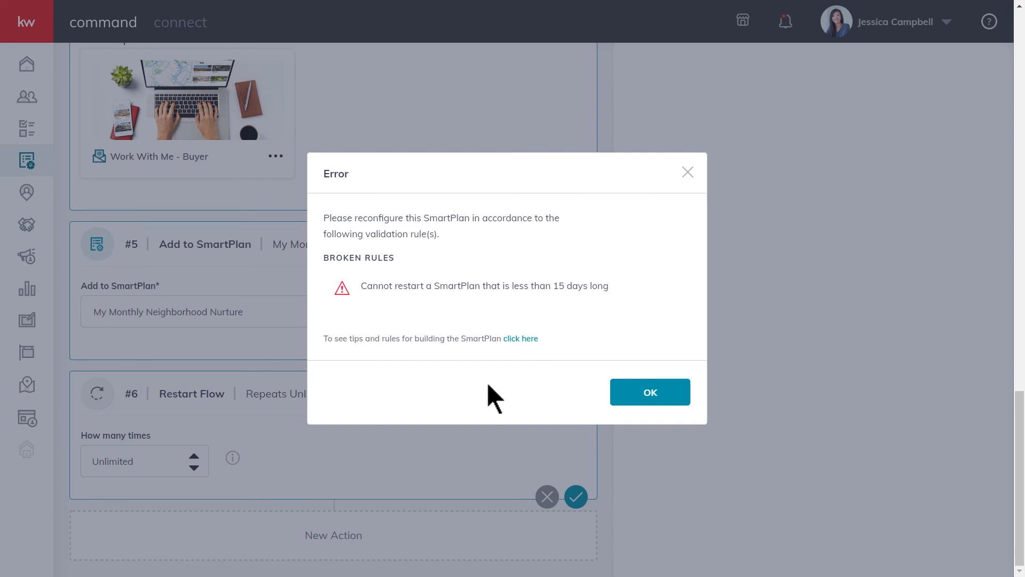
- Review the SmartPlan building rules linked from the restart error, then dismiss it
{"action": "left_click", "coordinate": [520, 339]}
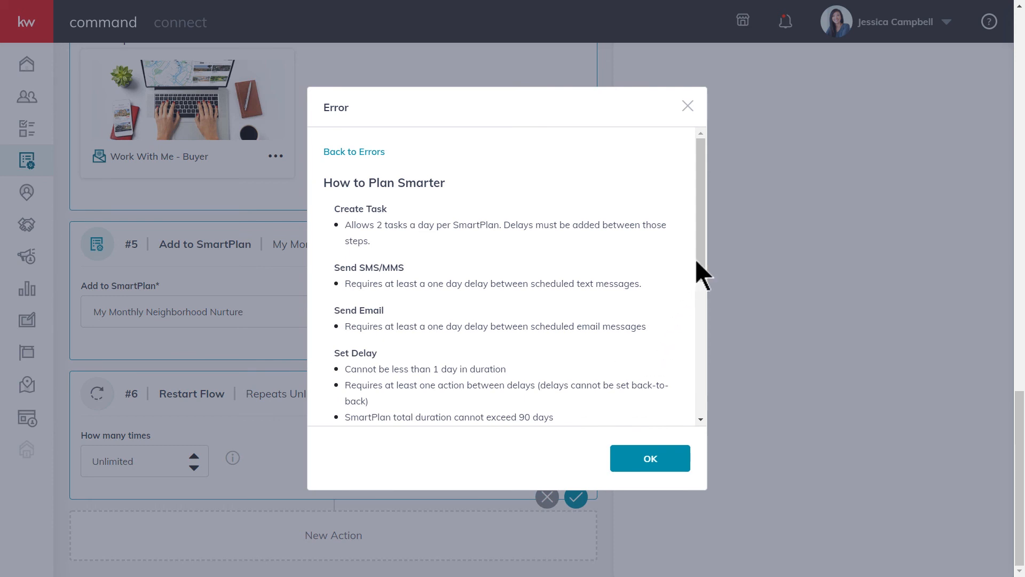
{"action": "scroll", "scroll_direction": "down", "scroll_amount": 3}
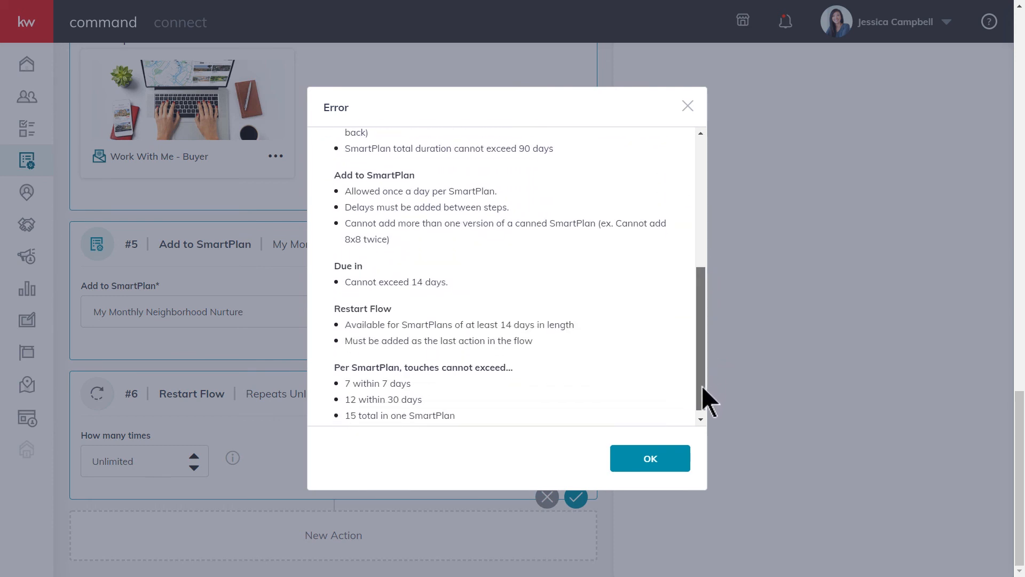
{"action": "left_click", "coordinate": [649, 458]}
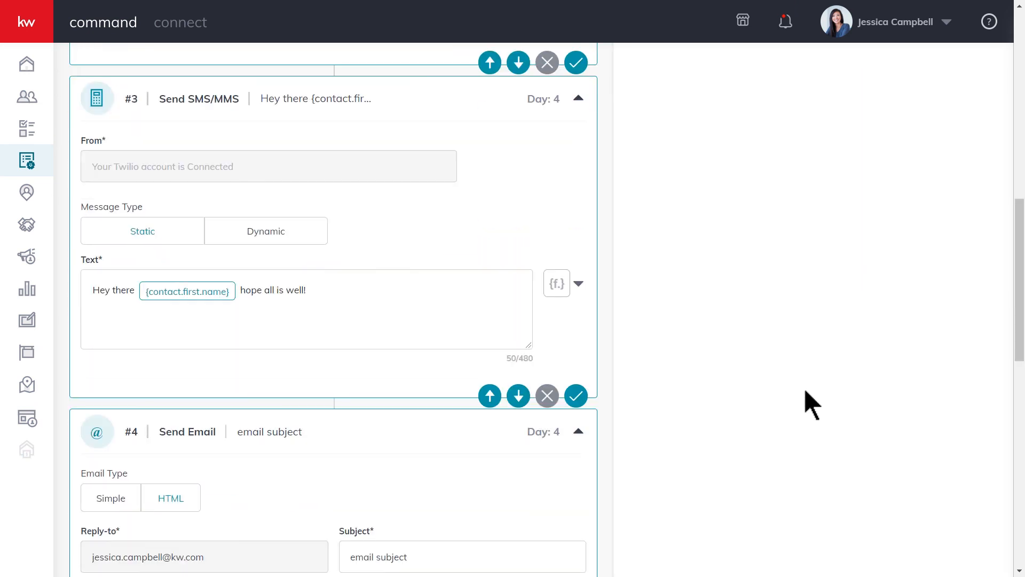
- Save a 15-day Set Delay step before Restart Flow, then save the Restart Flow step
{"action": "scroll", "scroll_direction": "down", "scroll_amount": 3}
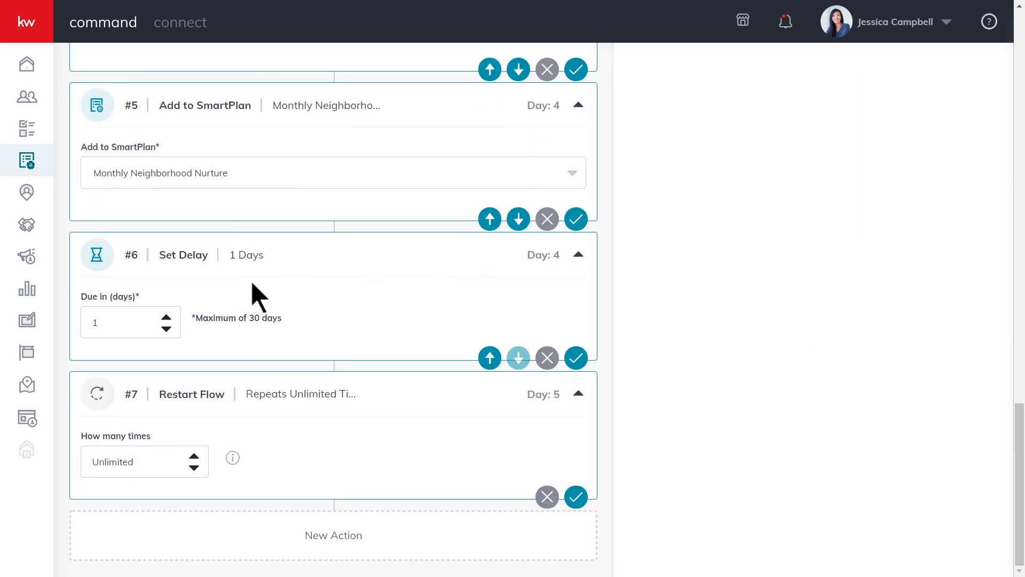
{"action": "left_click", "coordinate": [574, 358]}
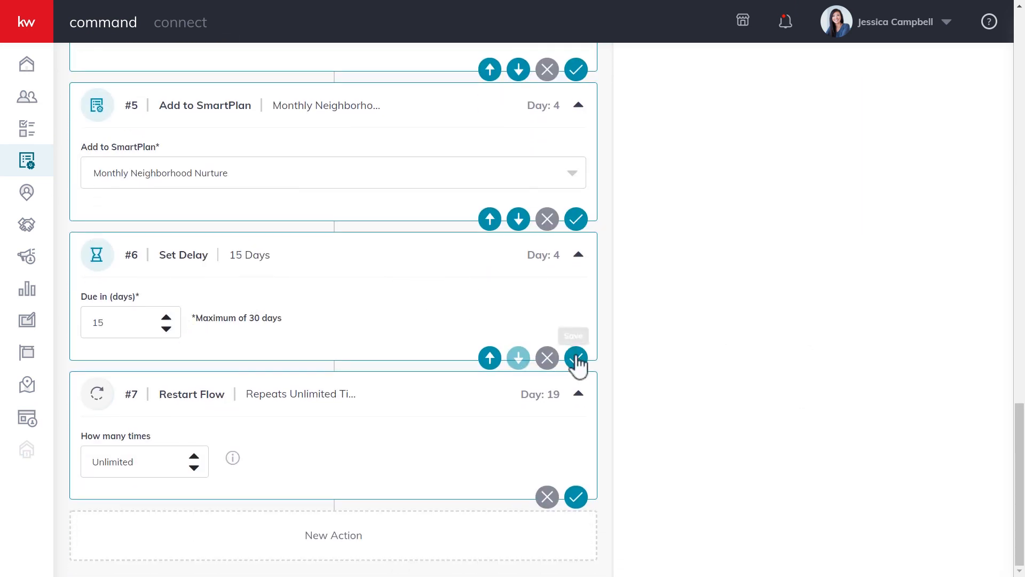
{"action": "left_click", "coordinate": [576, 358]}
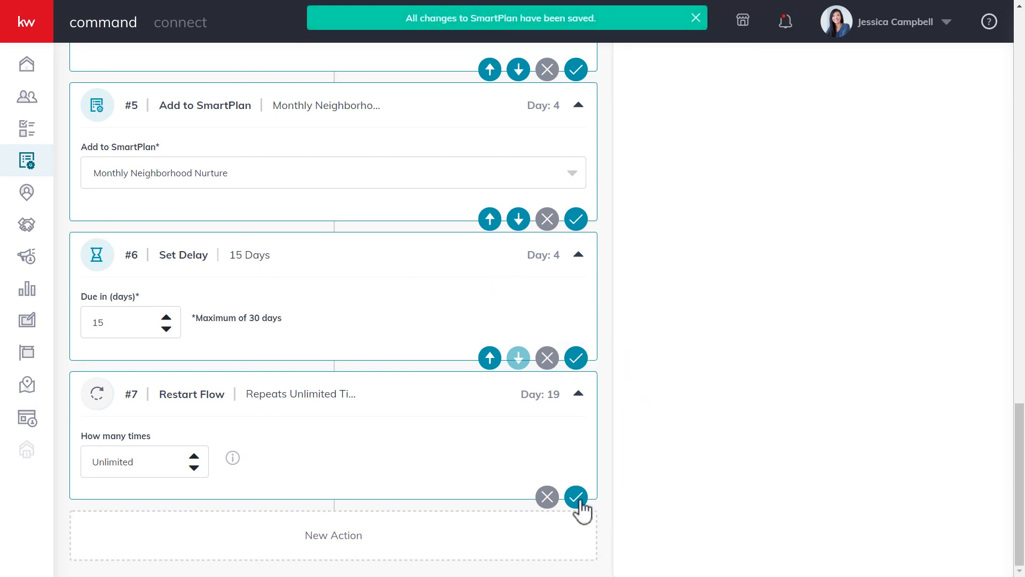
{"action": "left_click", "coordinate": [575, 497]}
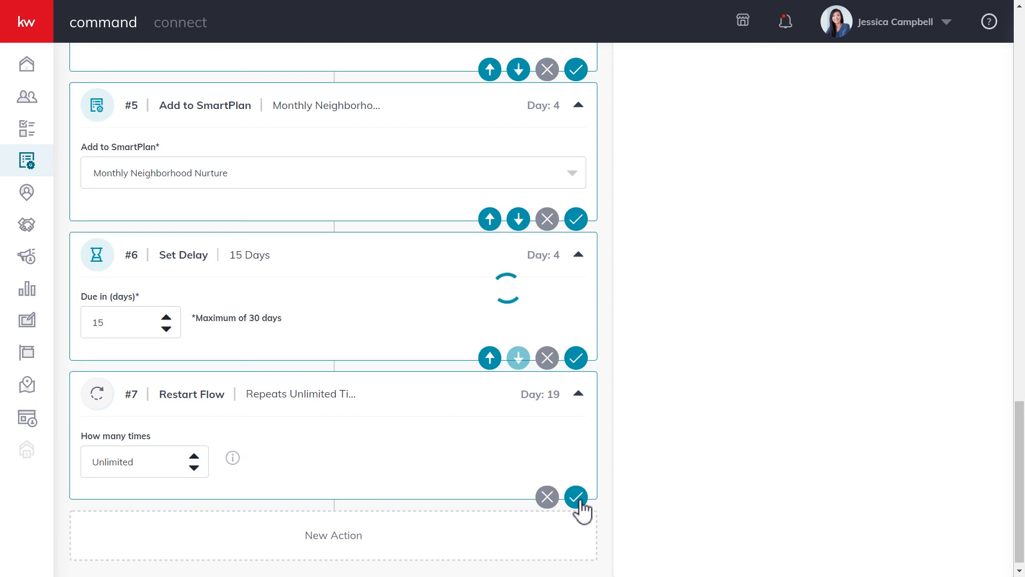
{"action": "left_click", "coordinate": [574, 497]}
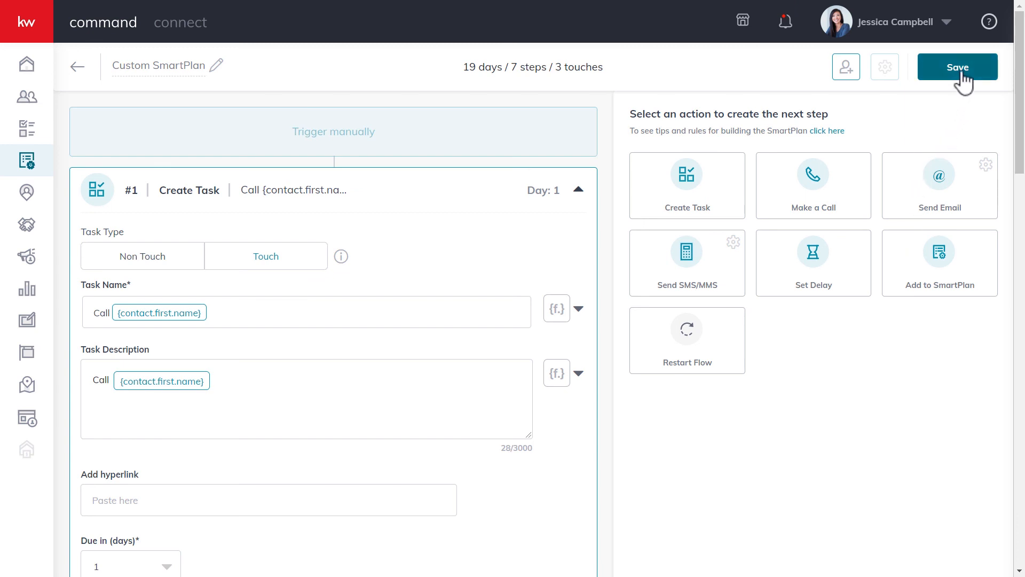
- Save the 19-day Custom SmartPlan and return to the People Plans list
{"action": "left_click", "coordinate": [956, 66]}
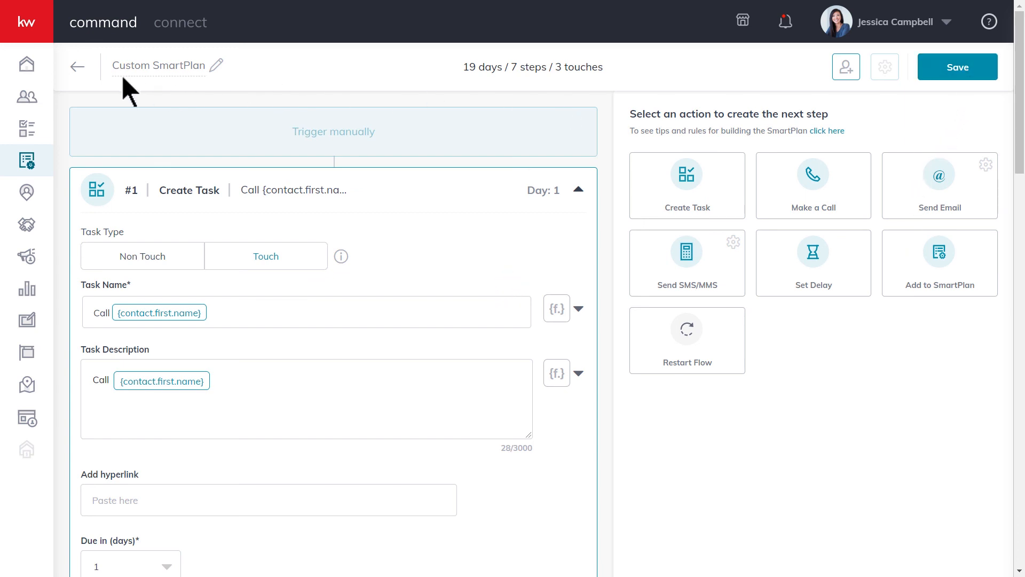
{"action": "left_click", "coordinate": [76, 66]}
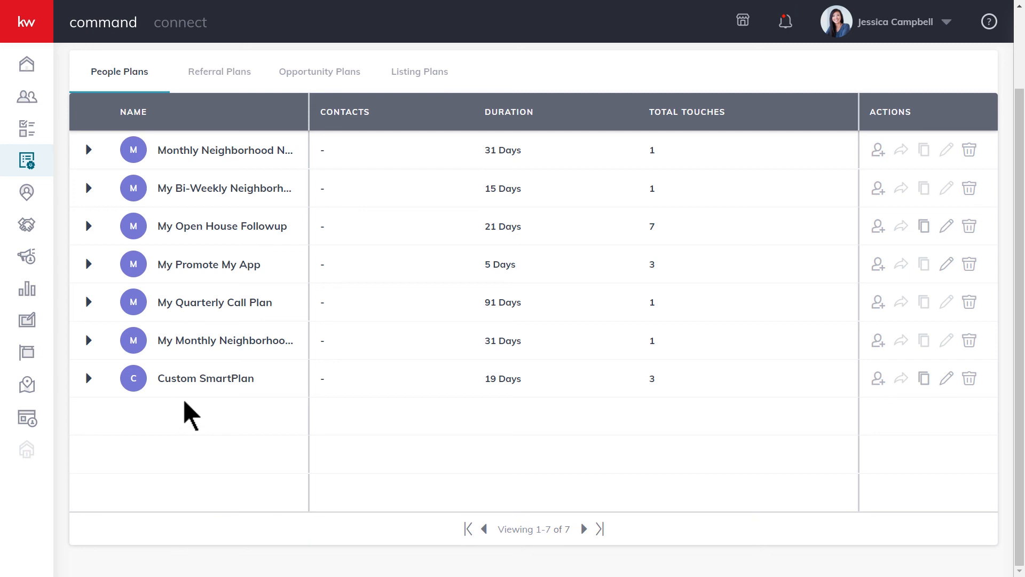
{"action": "mouse_move", "coordinate": [965, 74]}
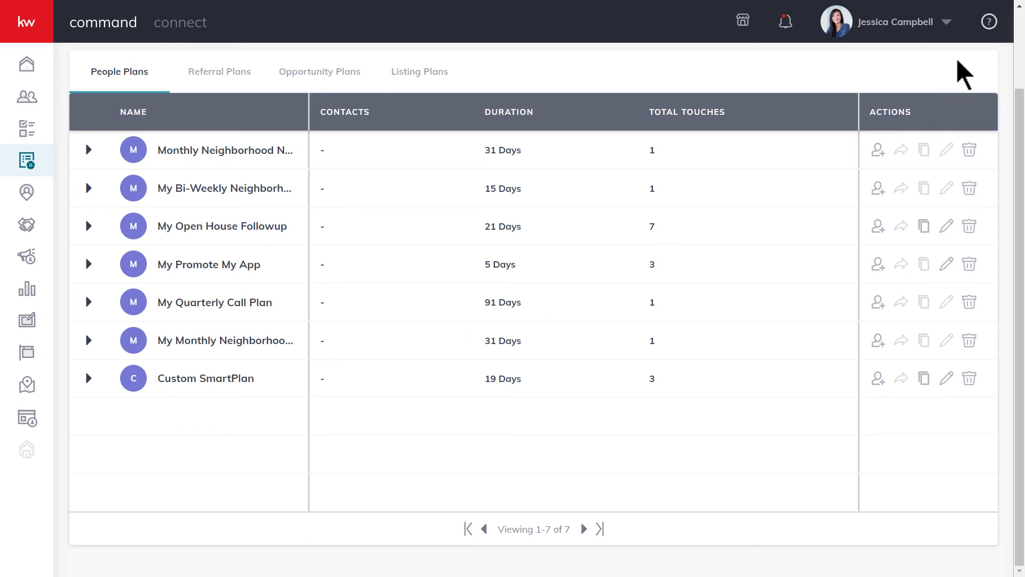
- Show the Keller Williams University articles in the Help & Information panel
{"action": "left_click", "coordinate": [989, 20]}
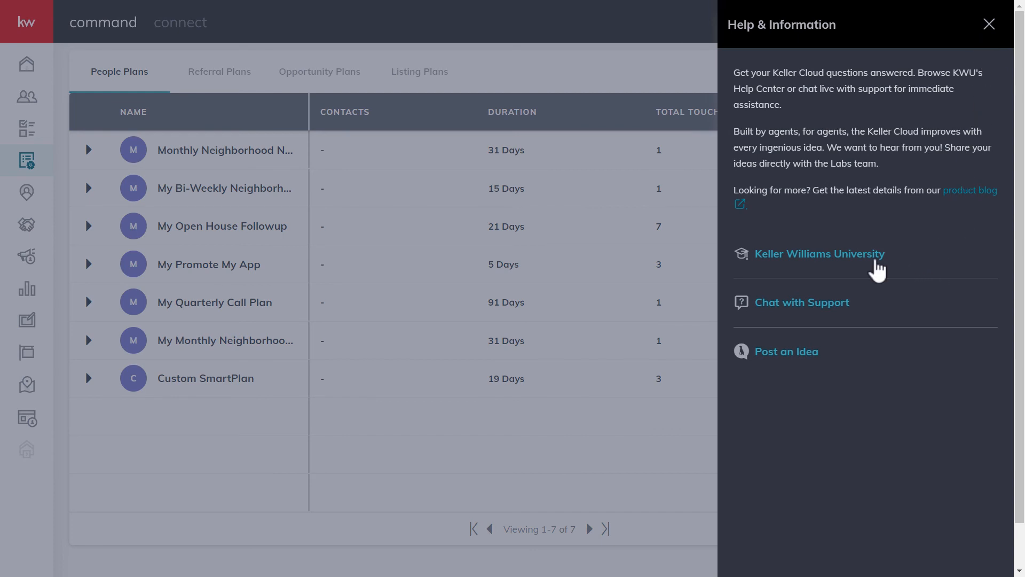
{"action": "left_click", "coordinate": [819, 254]}
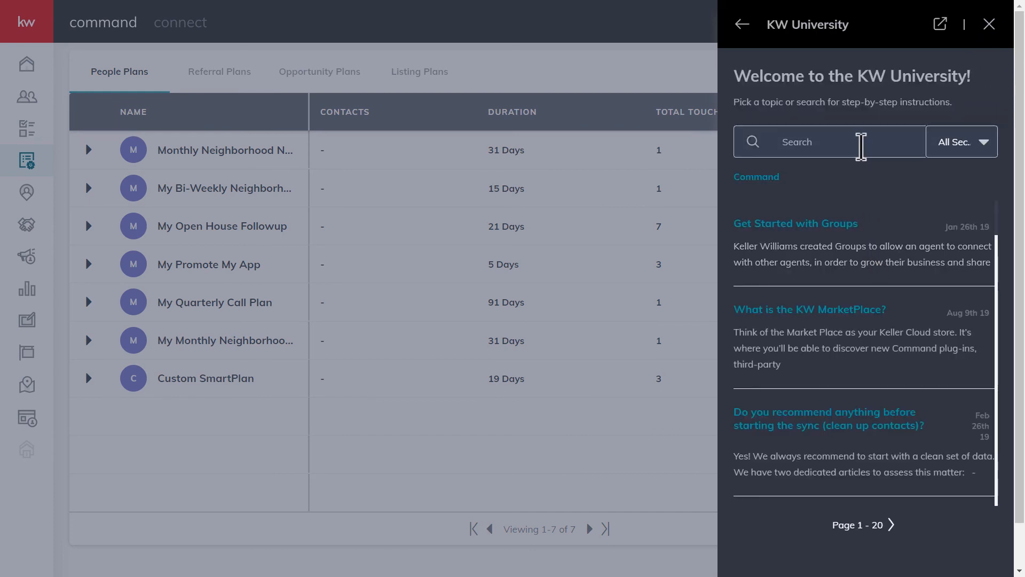